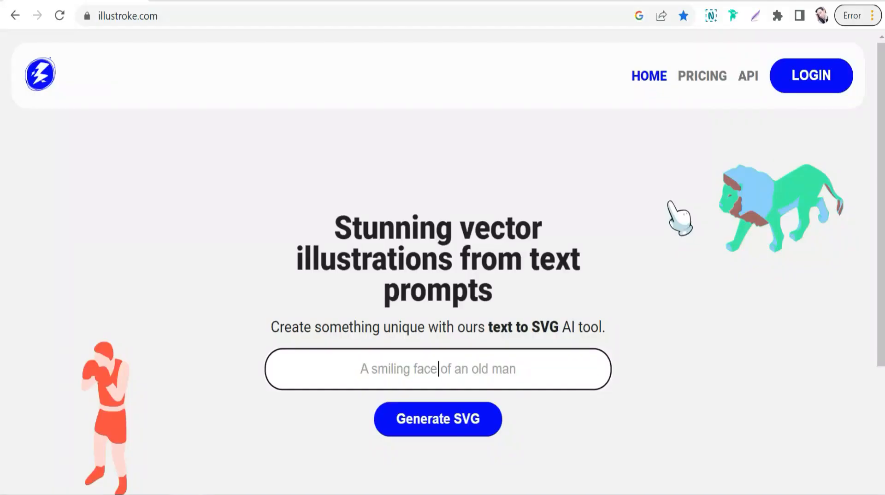
mouse_move(148, 72)
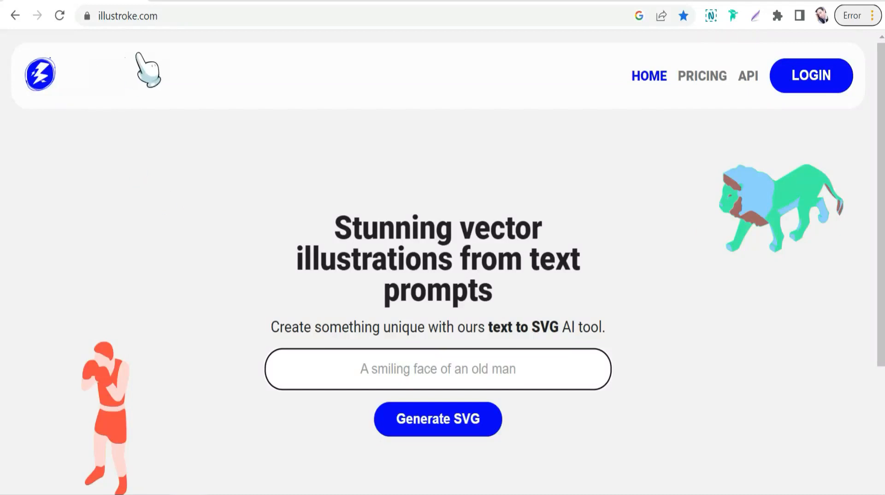
mouse_move(188, 188)
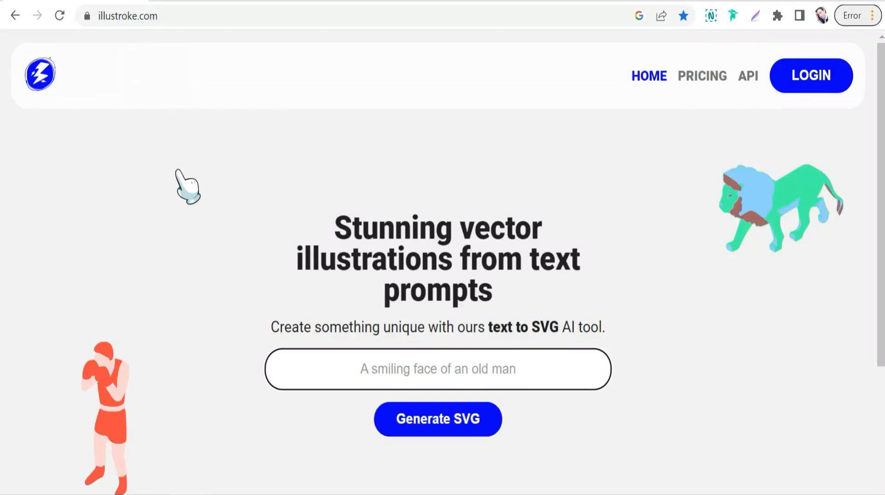
Step: Enter the prompt 'a smiling face of a husky dog' and submit it with Generate SVG
left_click(438, 369)
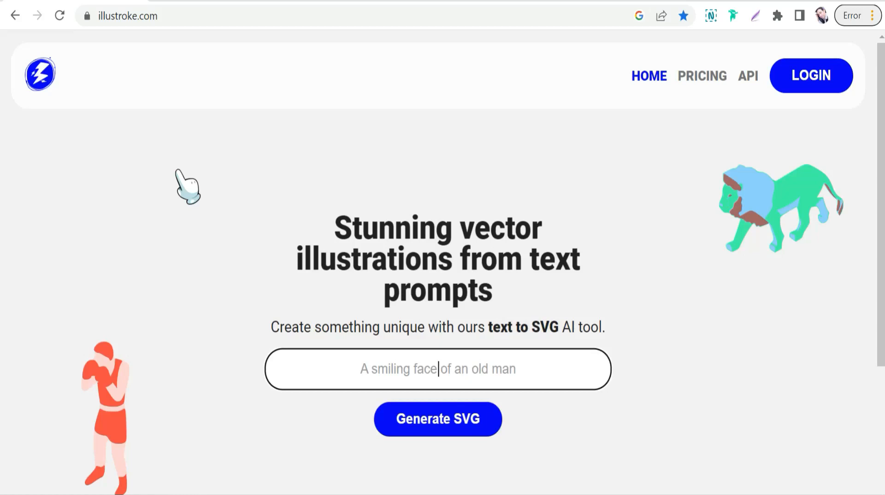
mouse_move(257, 158)
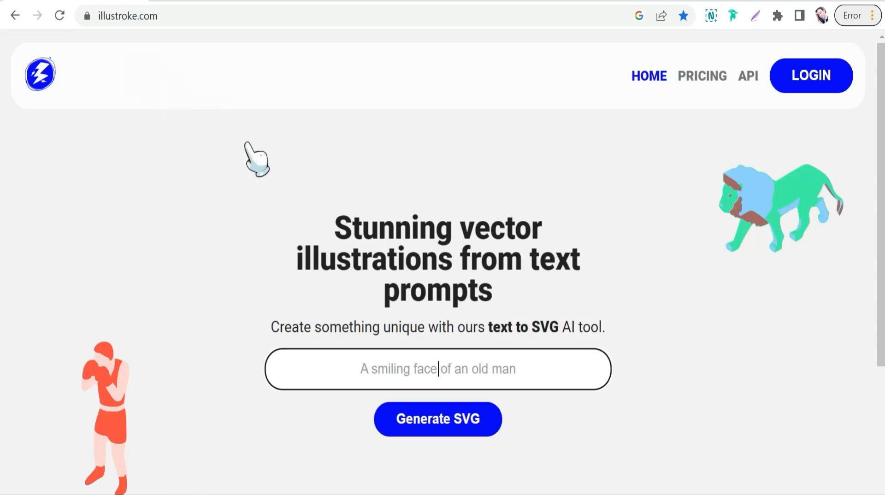
mouse_move(296, 190)
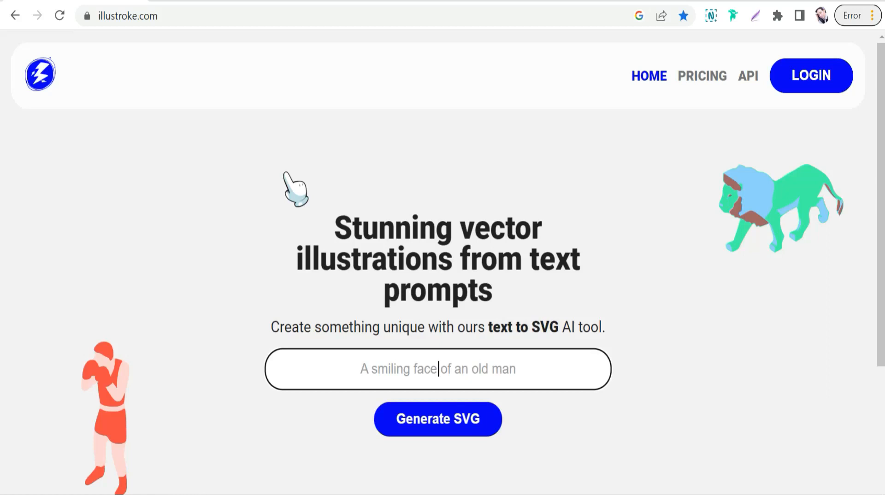
mouse_move(302, 229)
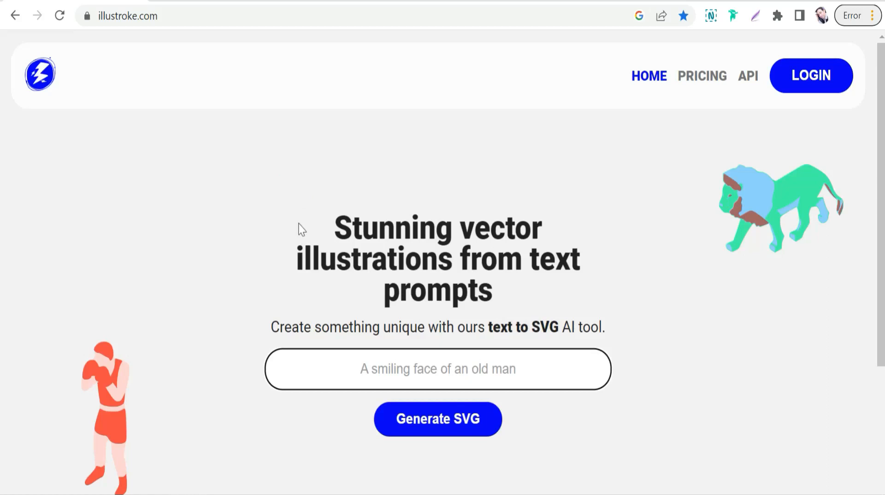
mouse_move(457, 384)
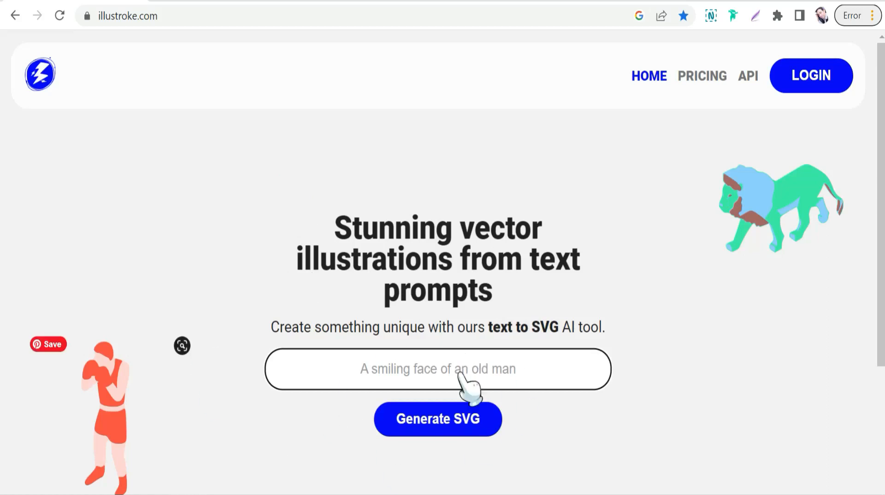
mouse_move(296, 358)
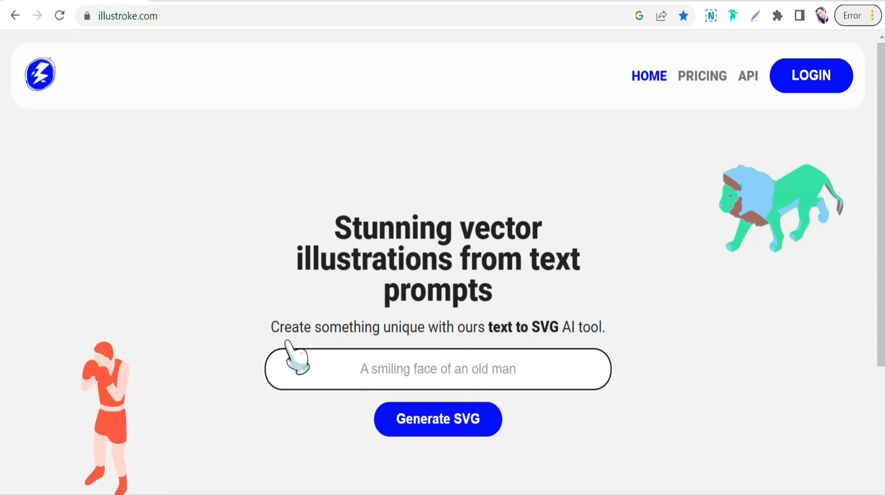
left_click(438, 369)
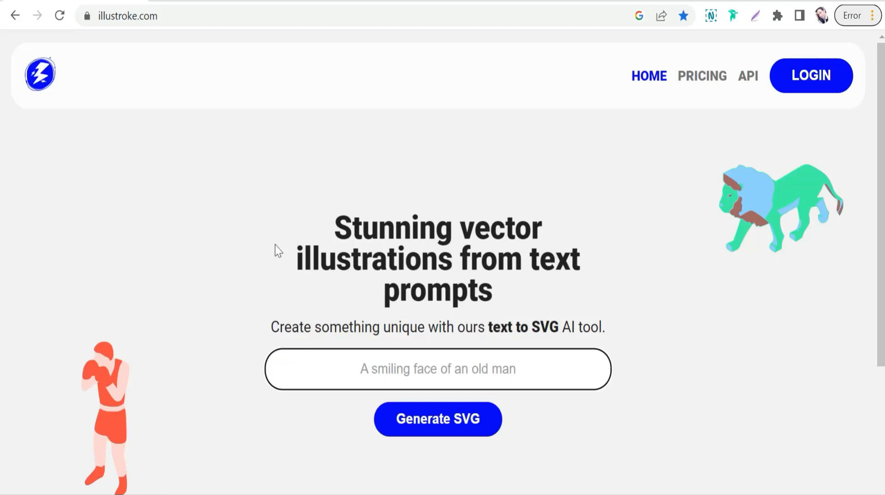
mouse_move(387, 387)
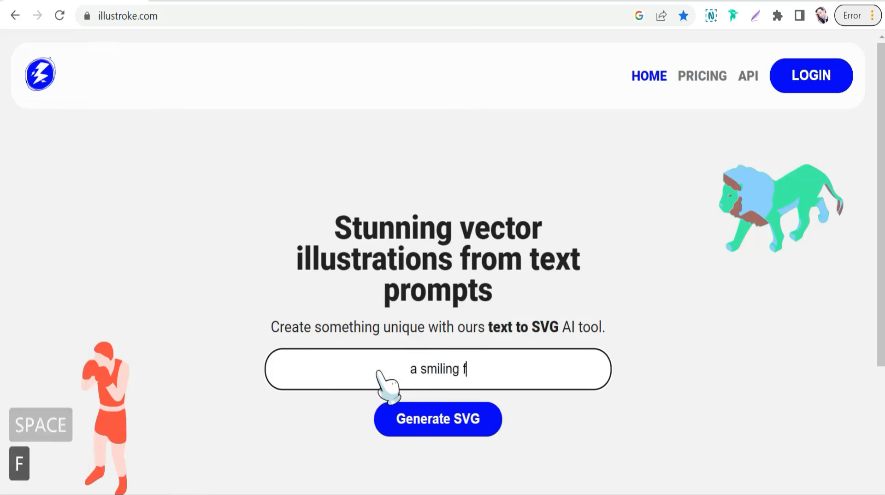
type("ace of a")
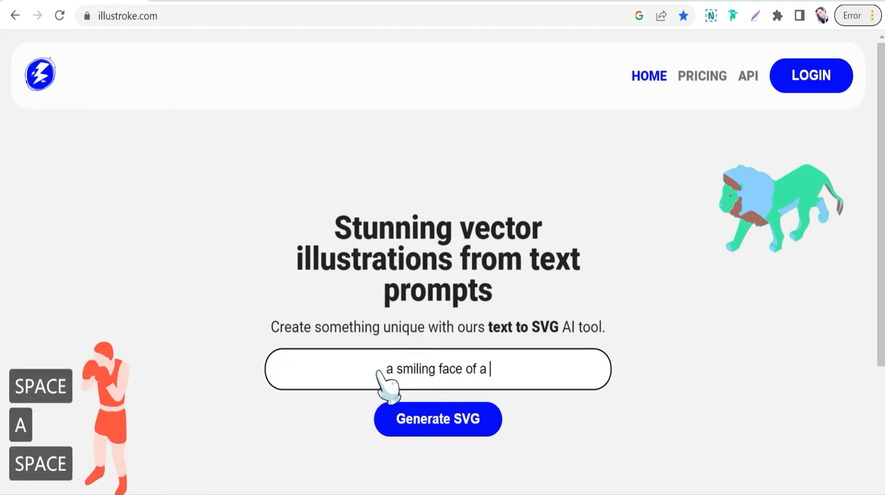
type("husky")
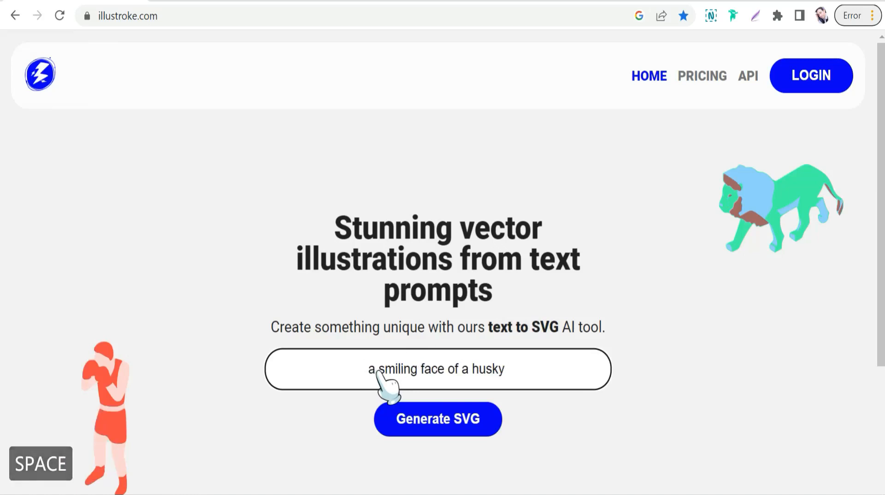
type("dog")
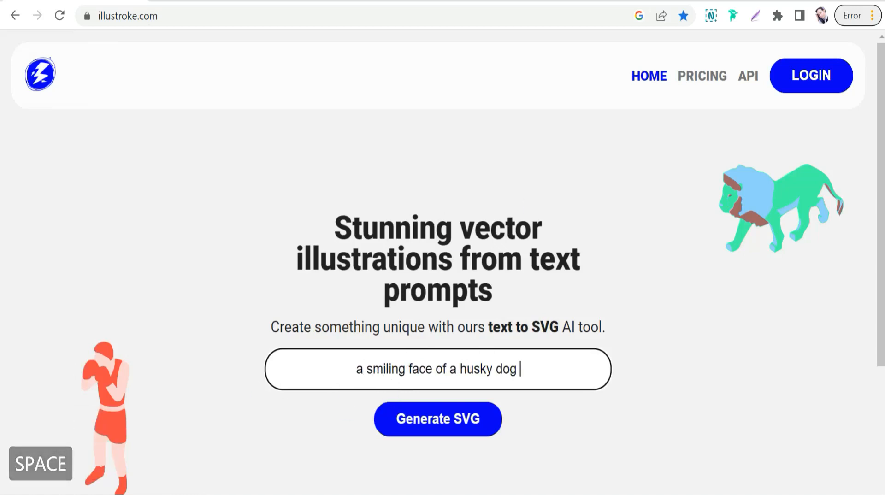
left_click(438, 419)
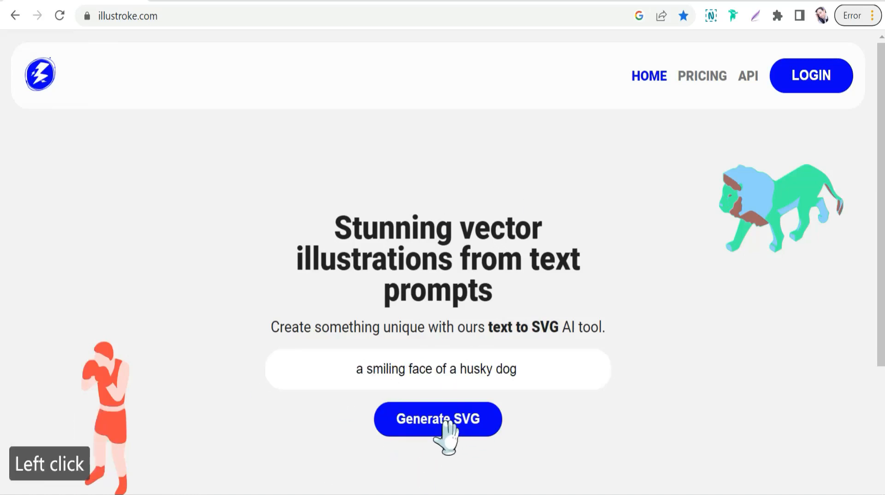
left_click(438, 419)
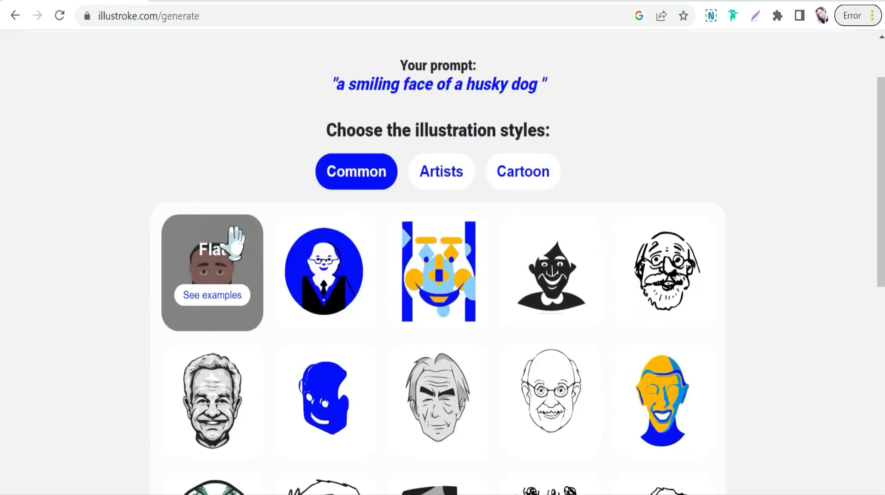
Step: Scroll through the Common styles and pick the Realism style for the husky
scroll("down", 3)
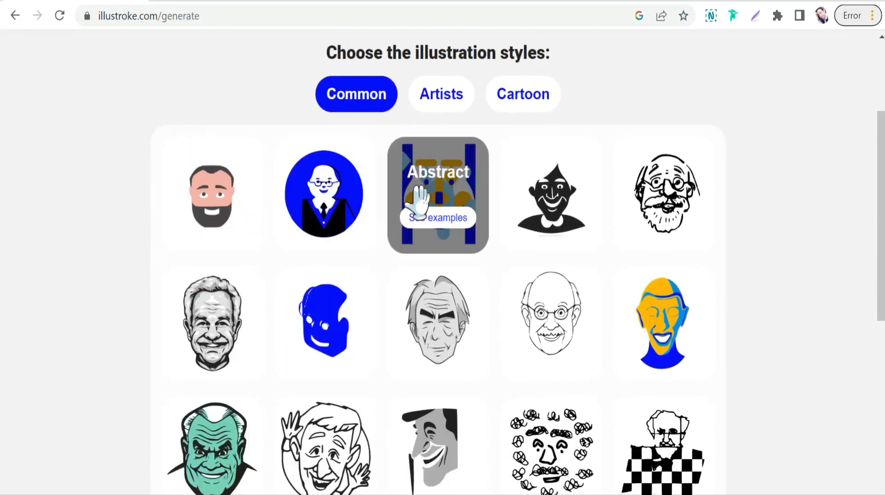
mouse_move(211, 324)
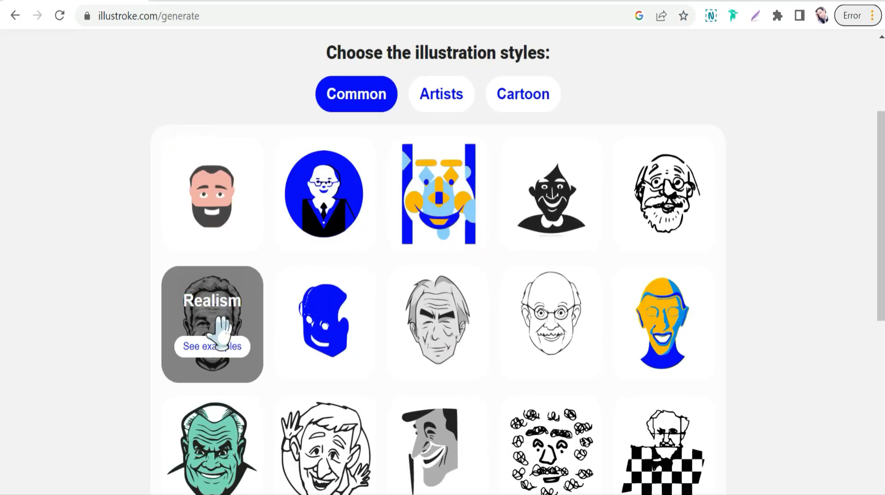
mouse_move(438, 323)
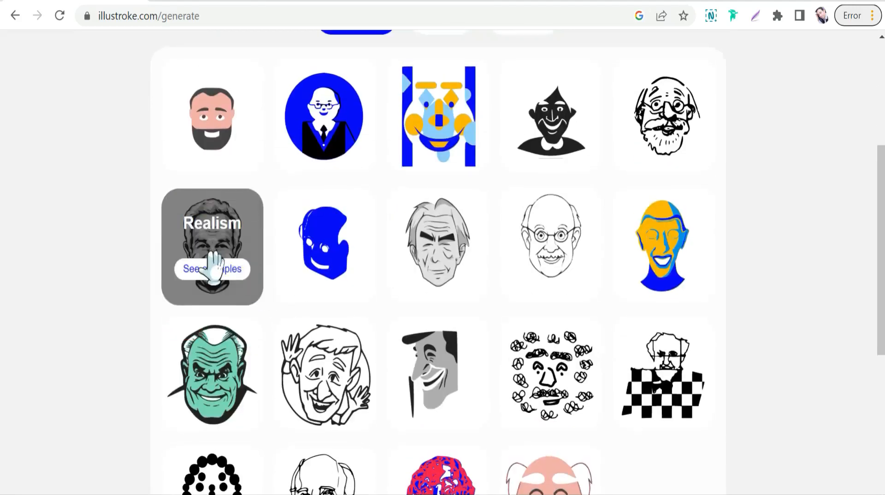
left_click(212, 246)
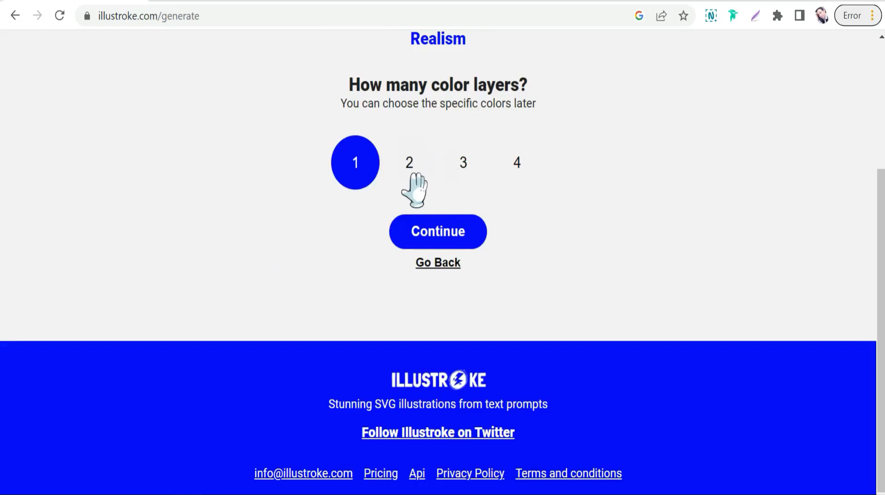
mouse_move(446, 192)
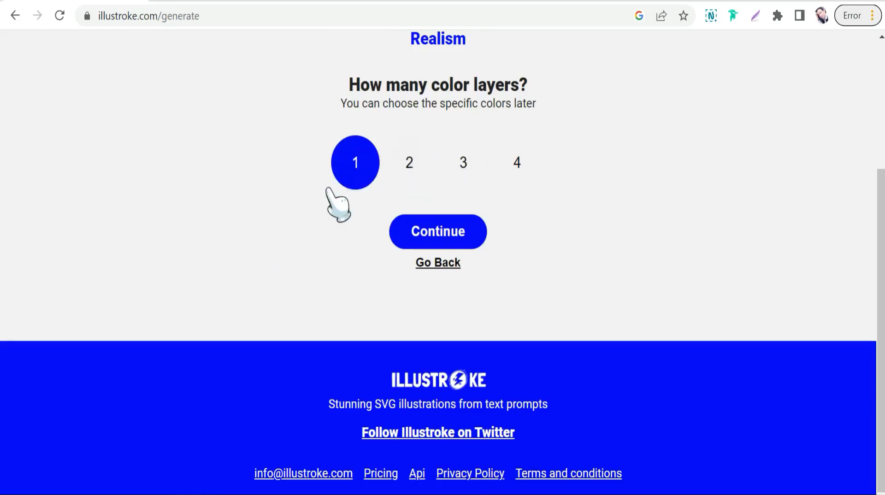
mouse_move(350, 181)
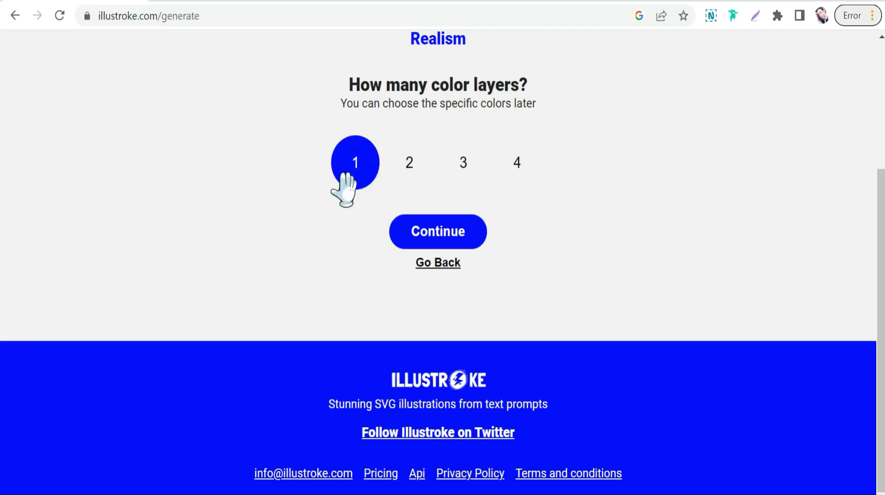
Step: Keep one color layer, confirm generation, and choose to create a new account by email
left_click(437, 231)
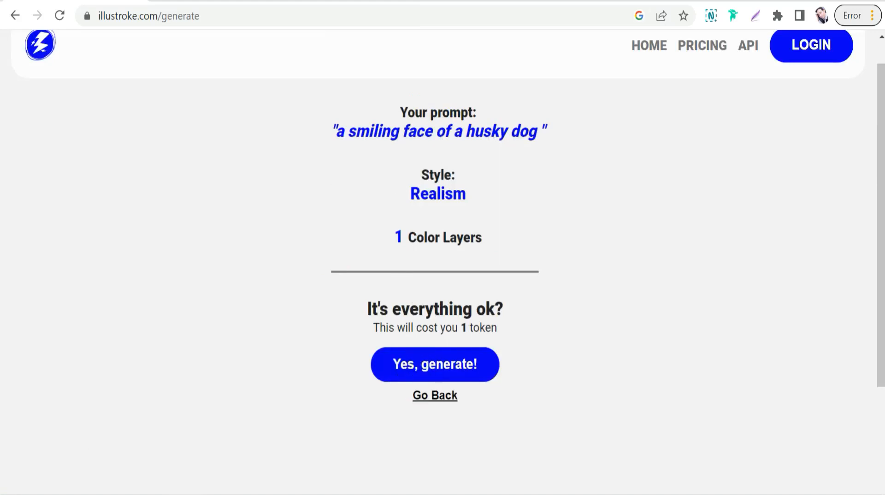
left_click(435, 364)
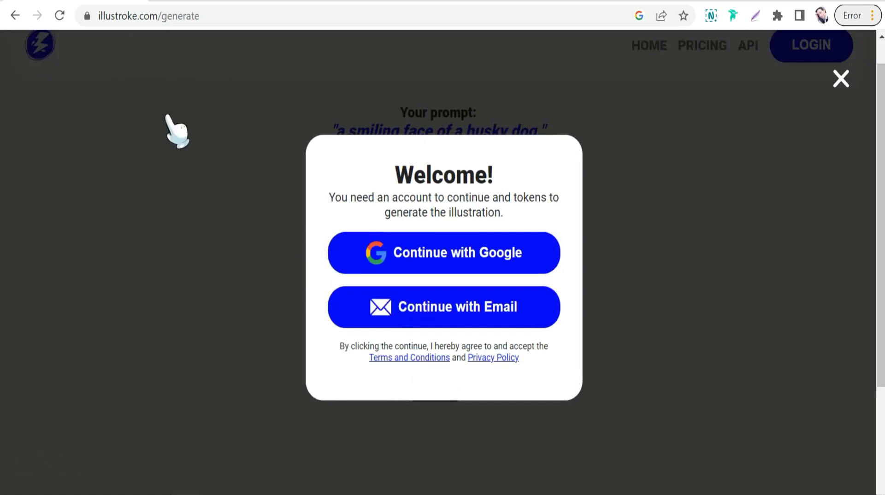
left_click(443, 307)
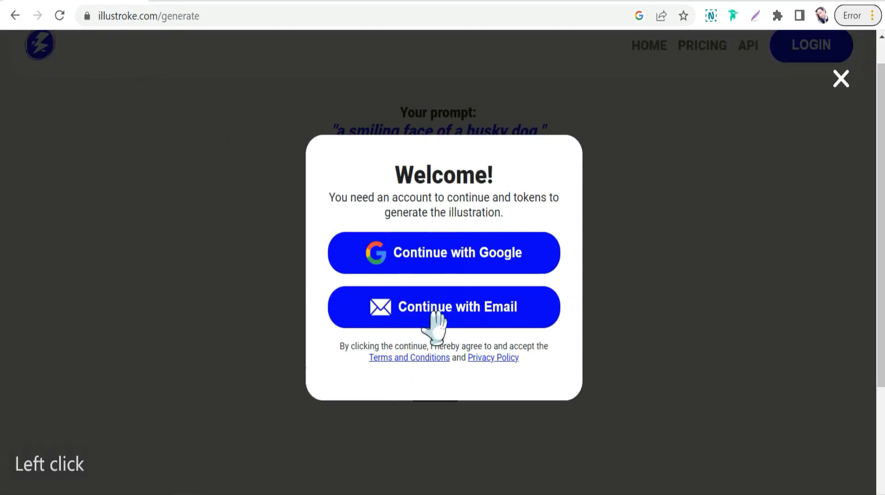
left_click(443, 307)
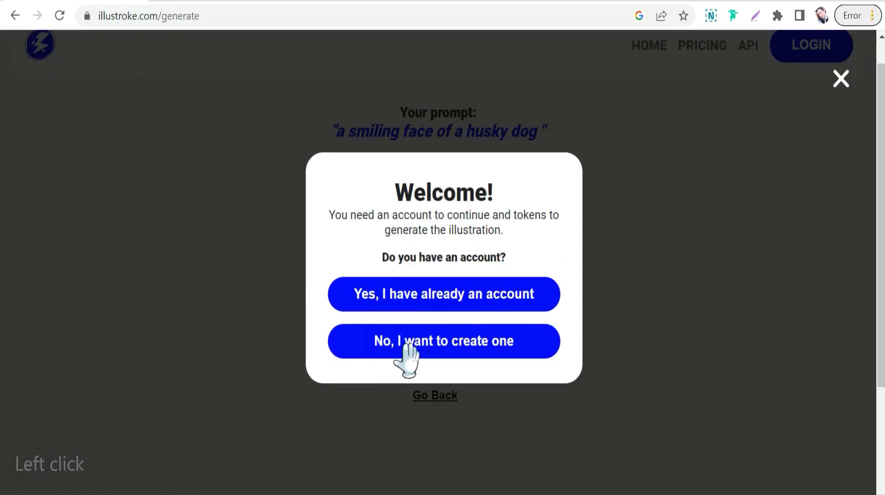
Step: Submit the new account details, confirm verification, and start the husky generation
left_click(444, 340)
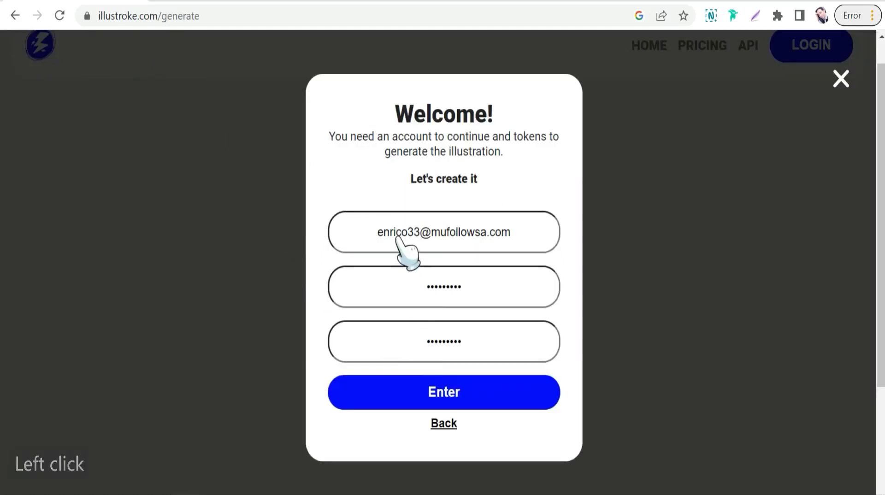
left_click(443, 392)
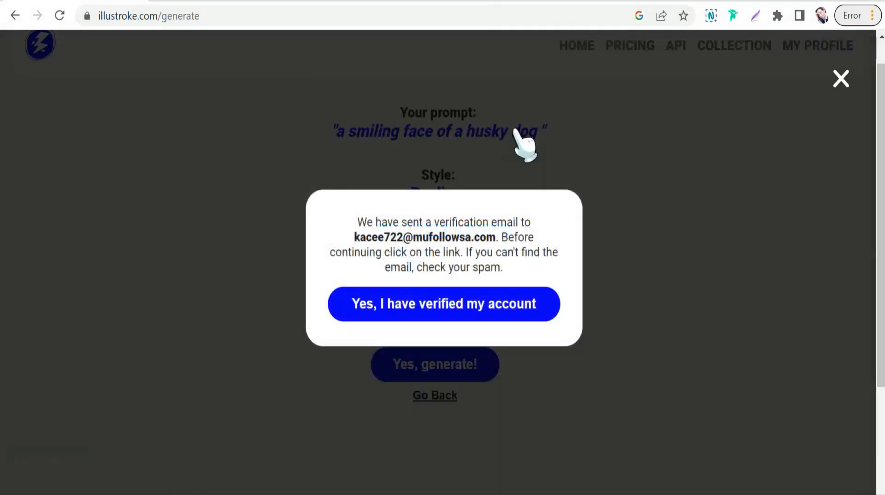
left_click(443, 304)
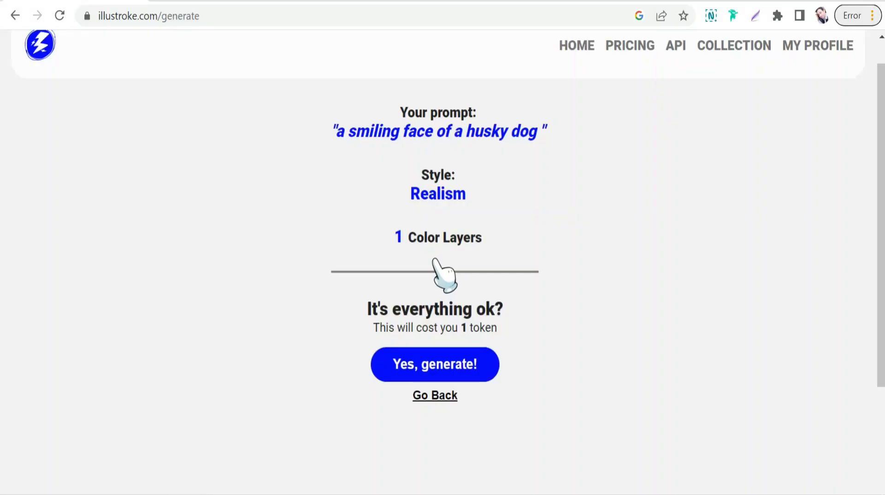
left_click(435, 364)
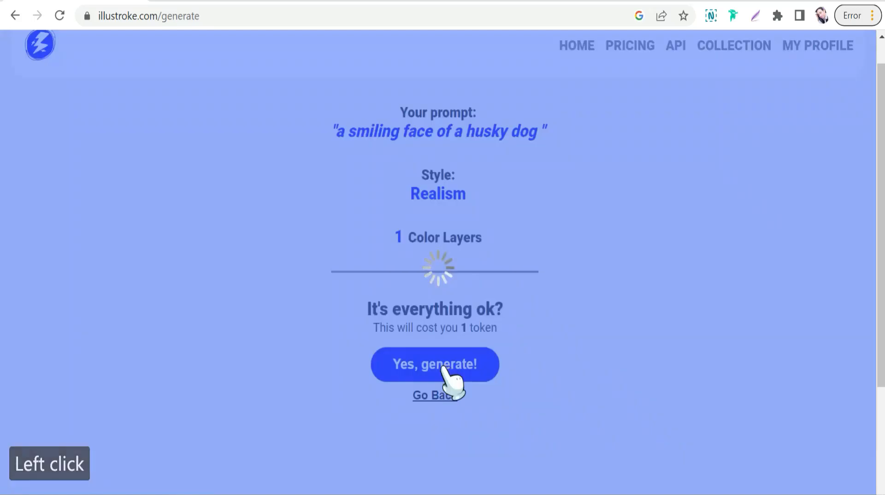
Step: Confirm 'Yes, generate!' and view the three Realism husky variants in the Collection
left_click(435, 364)
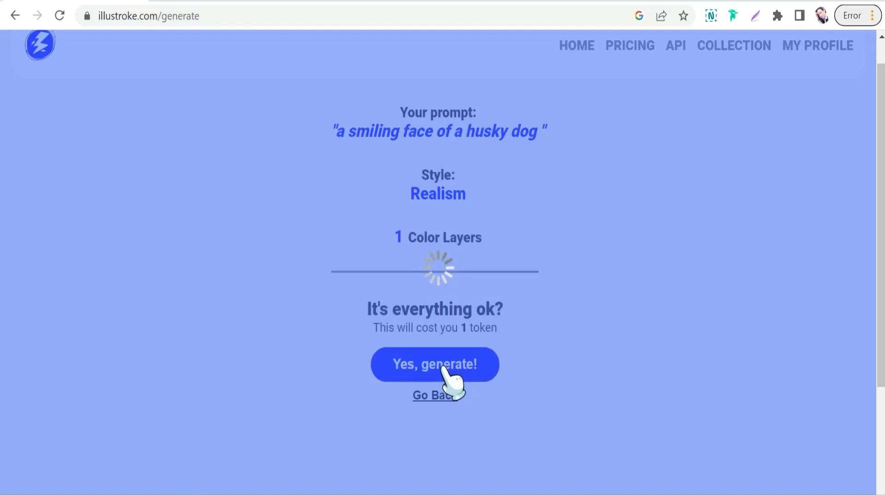
left_click(435, 364)
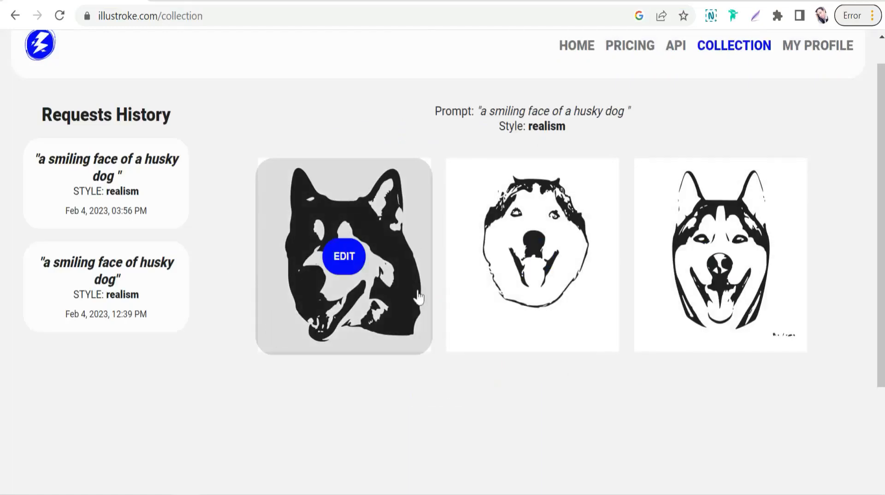
mouse_move(409, 296)
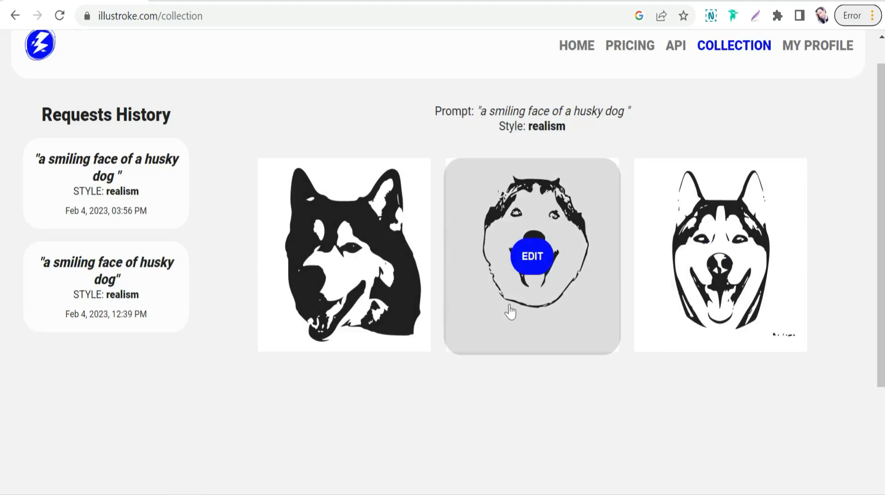
mouse_move(581, 297)
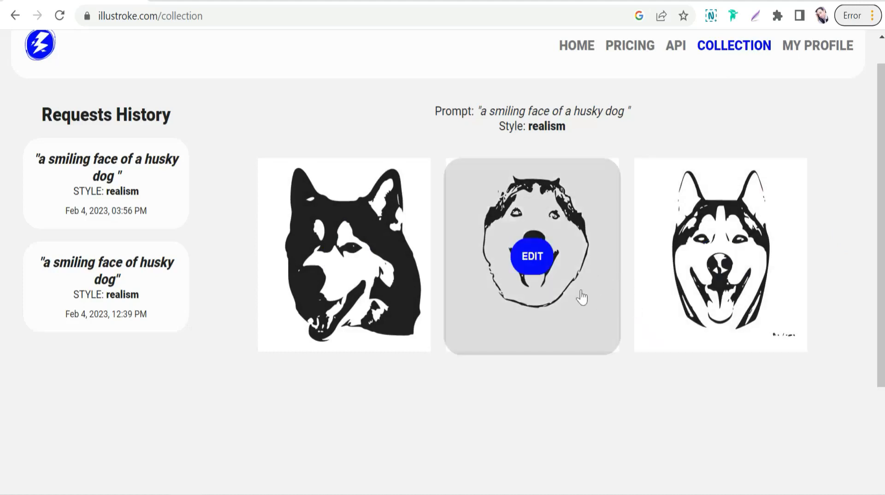
mouse_move(720, 254)
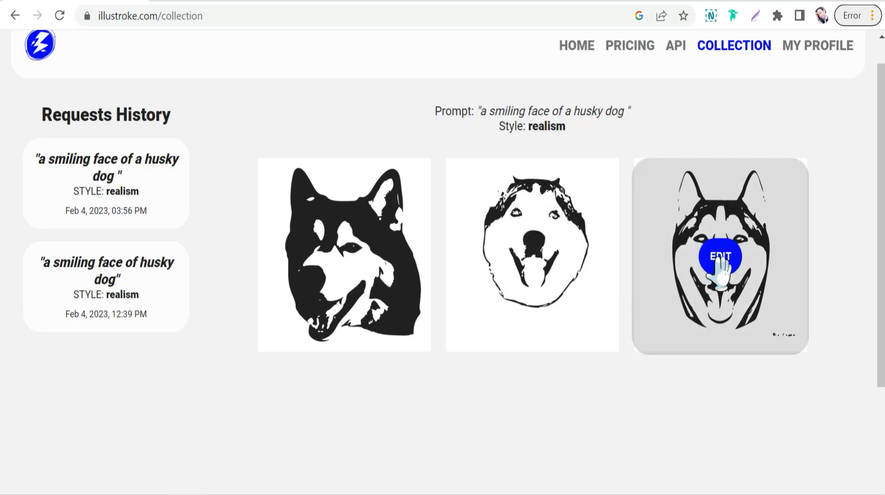
Step: Open the third, pointed-ear husky variant in the editor
left_click(721, 256)
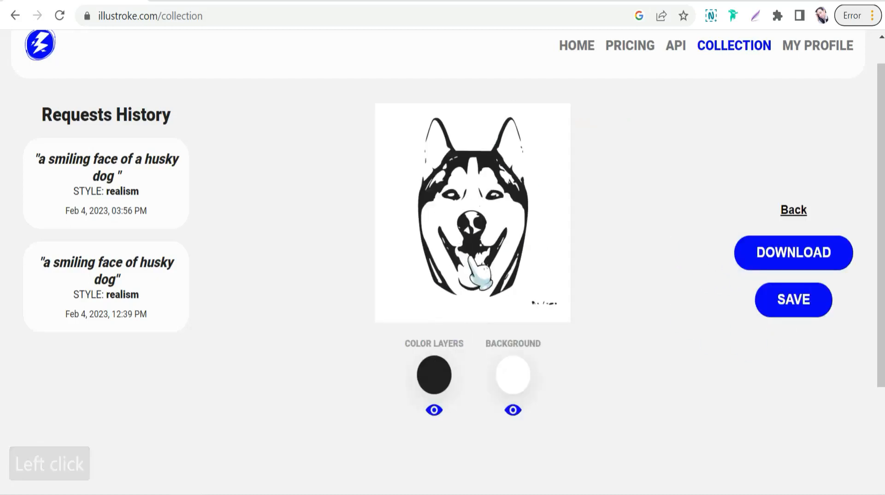
Step: Hide the husky's background layer and bring up the download format options
left_click(512, 410)
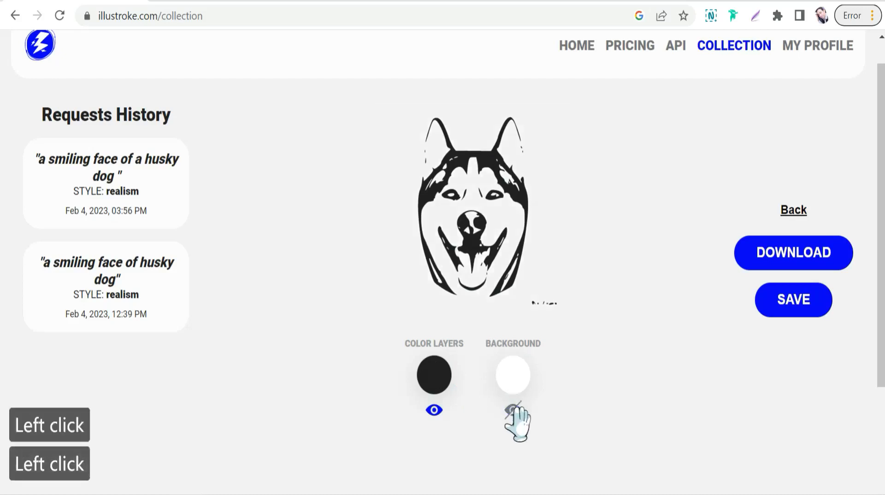
left_click(513, 410)
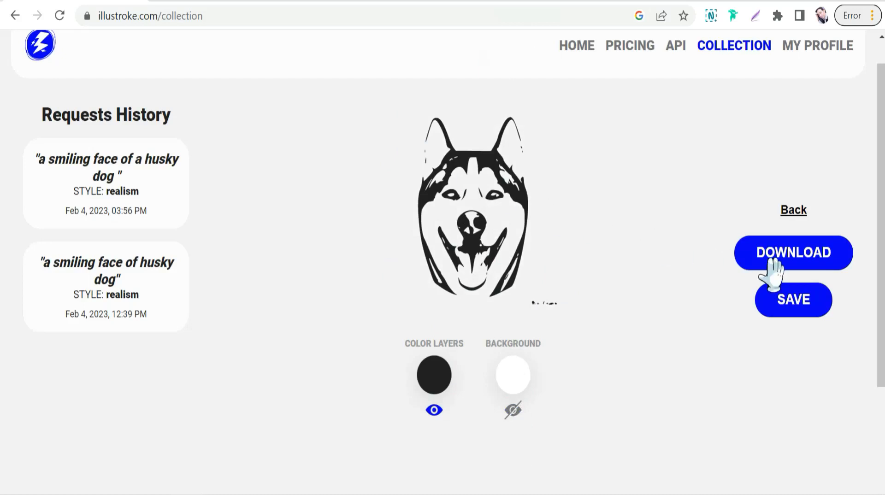
left_click(792, 252)
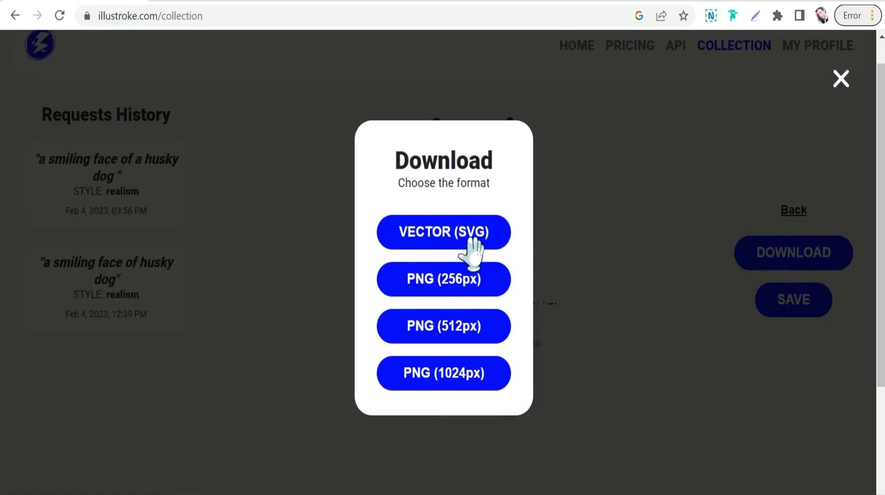
mouse_move(434, 285)
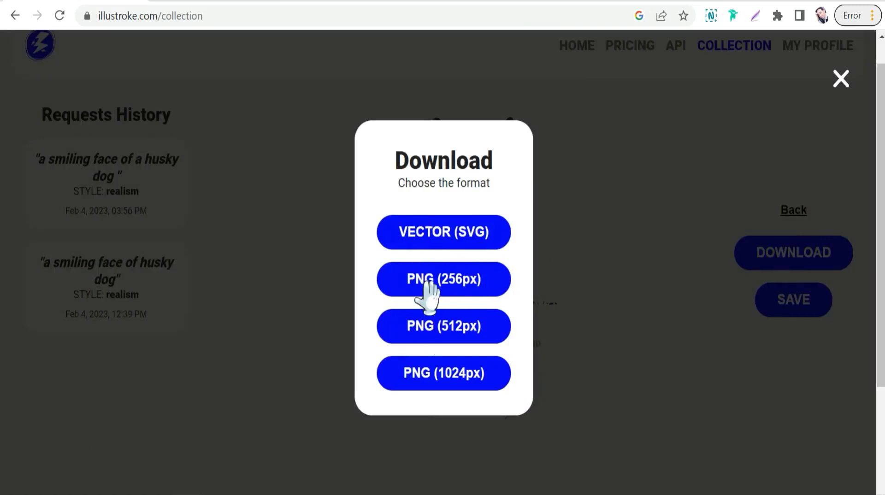
mouse_move(457, 310)
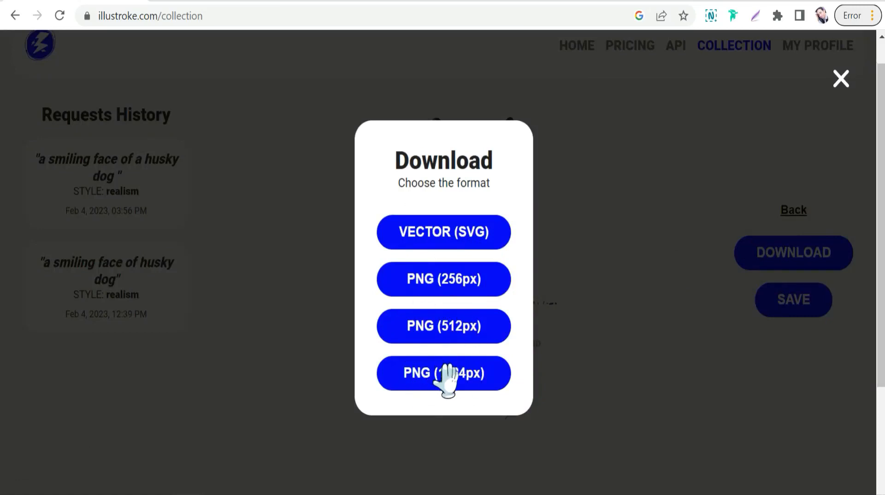
Step: Download the background-free husky illustration as a 1024 px PNG
left_click(443, 373)
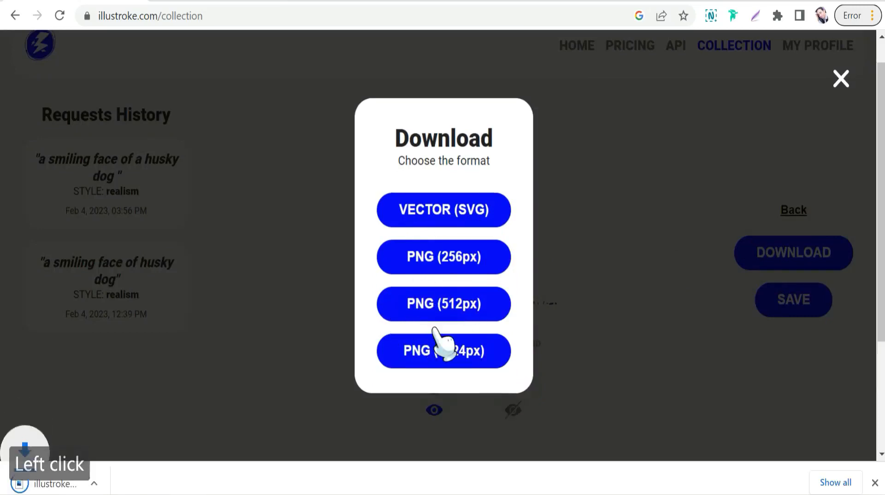
left_click(444, 350)
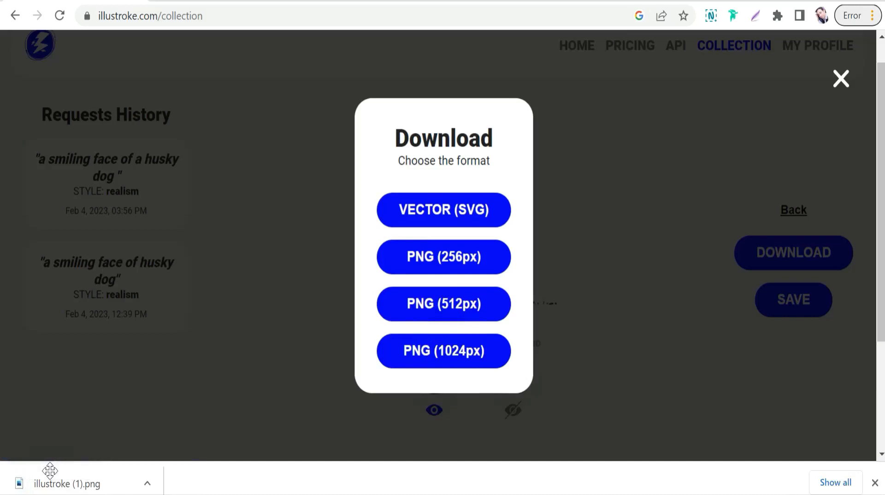
mouse_move(244, 104)
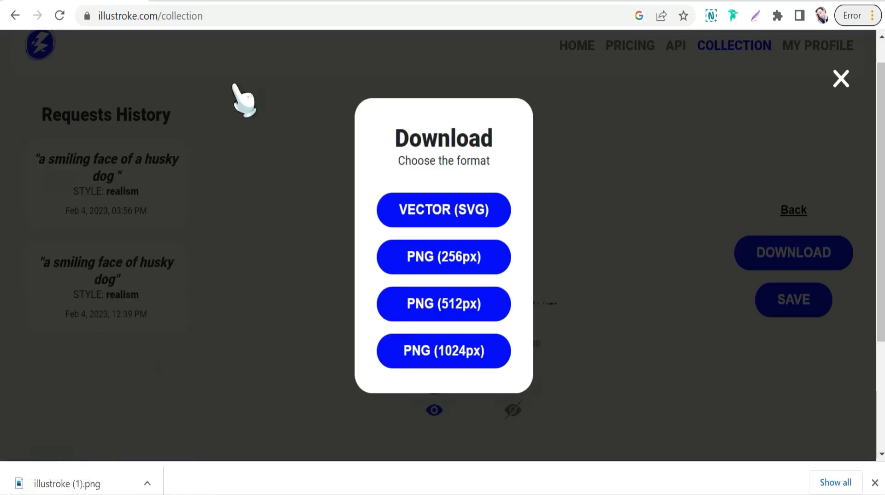
mouse_move(146, 148)
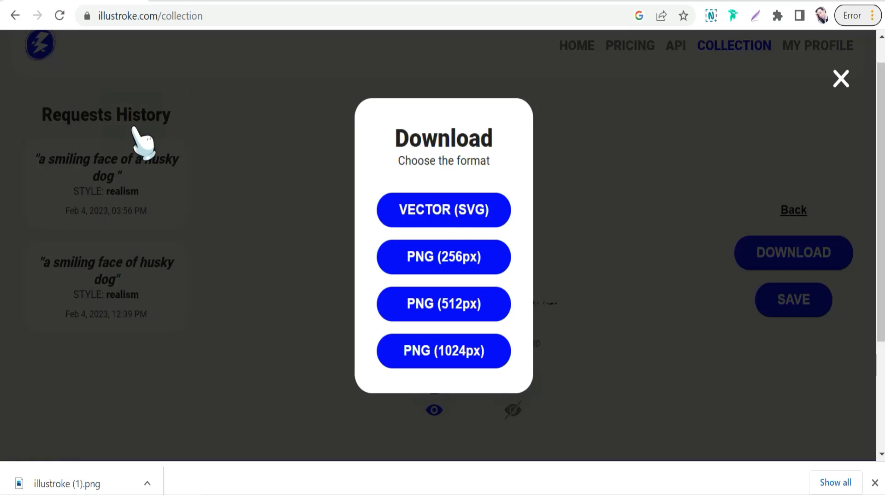
mouse_move(840, 101)
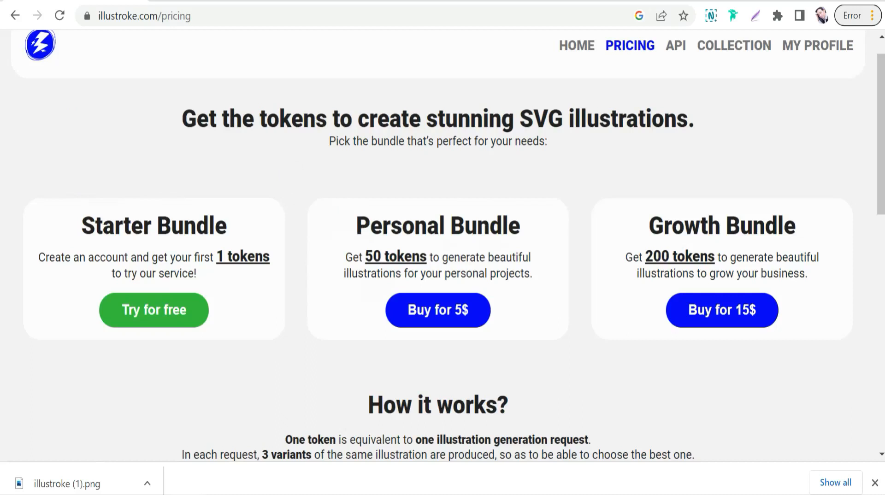
mouse_move(463, 299)
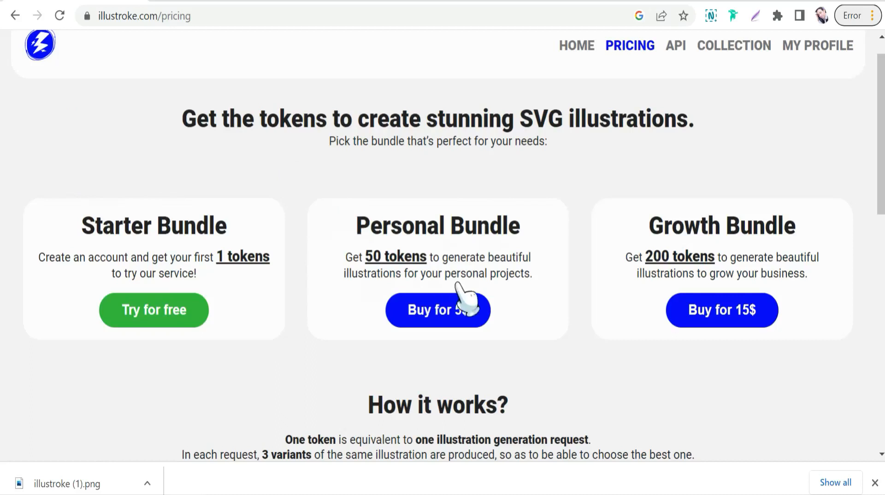
mouse_move(449, 345)
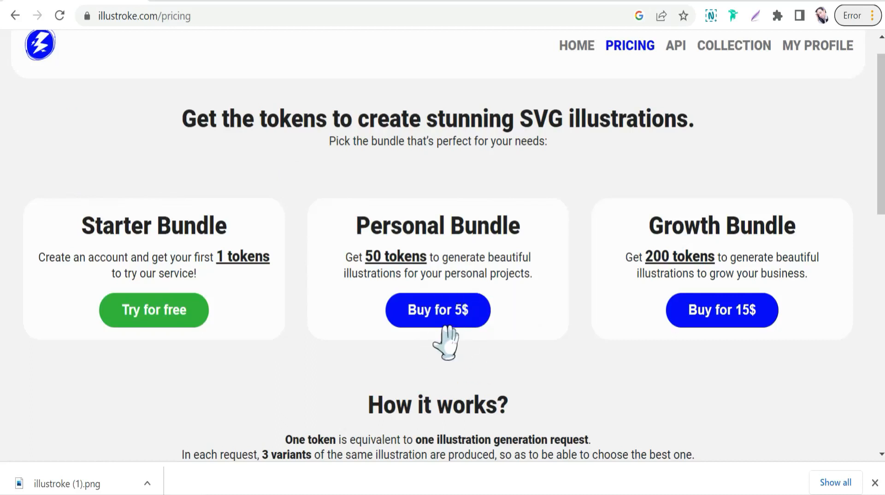
mouse_move(573, 273)
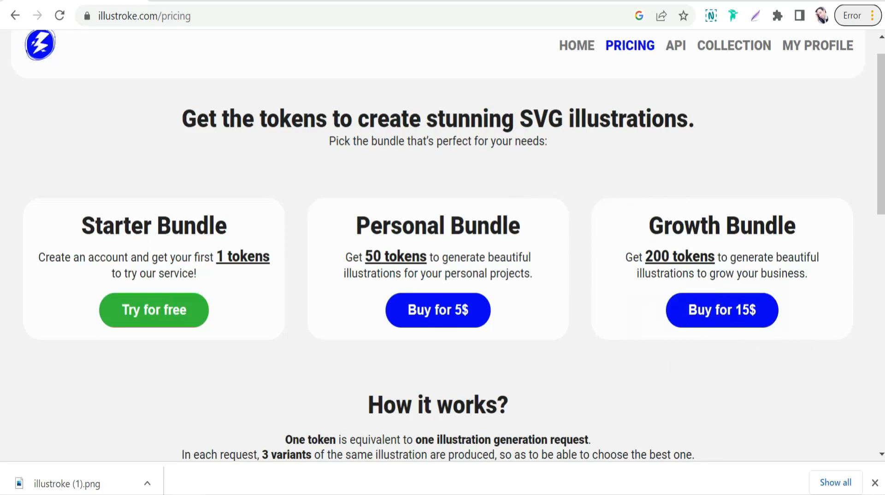
mouse_move(604, 269)
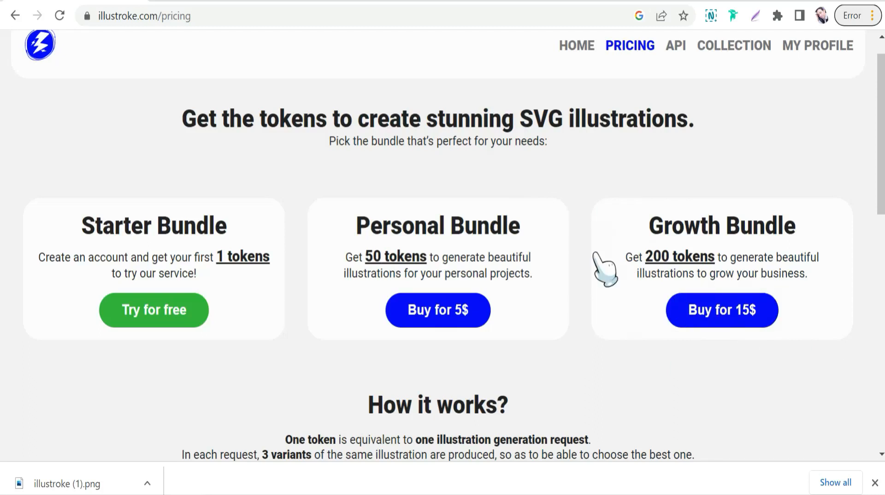
Step: Scroll the pricing page to review token bundles, how tokens work, and license terms
scroll("down", 3)
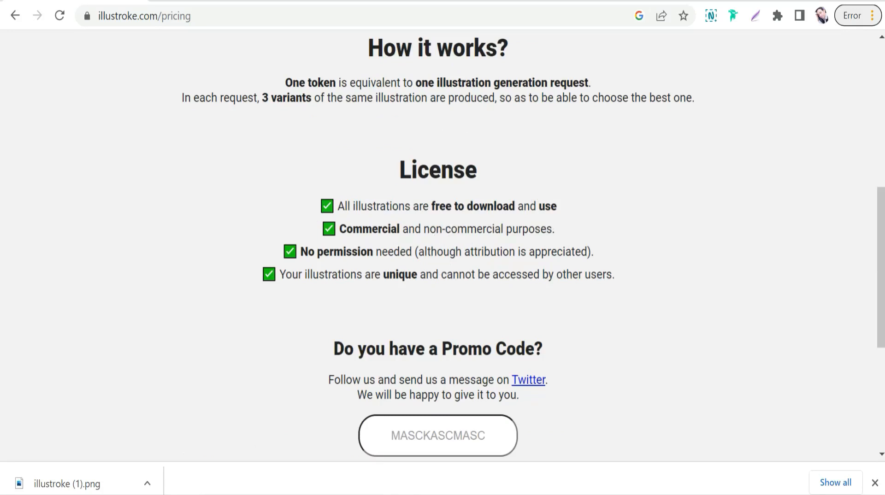
mouse_move(312, 275)
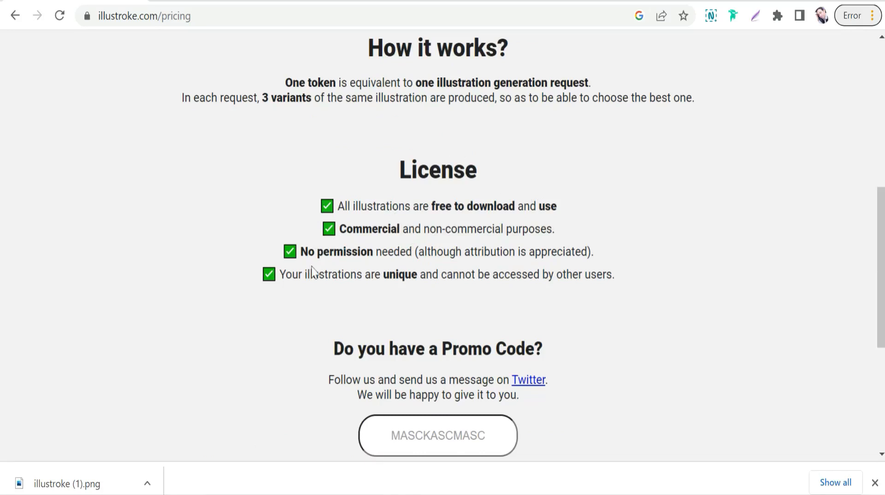
mouse_move(331, 302)
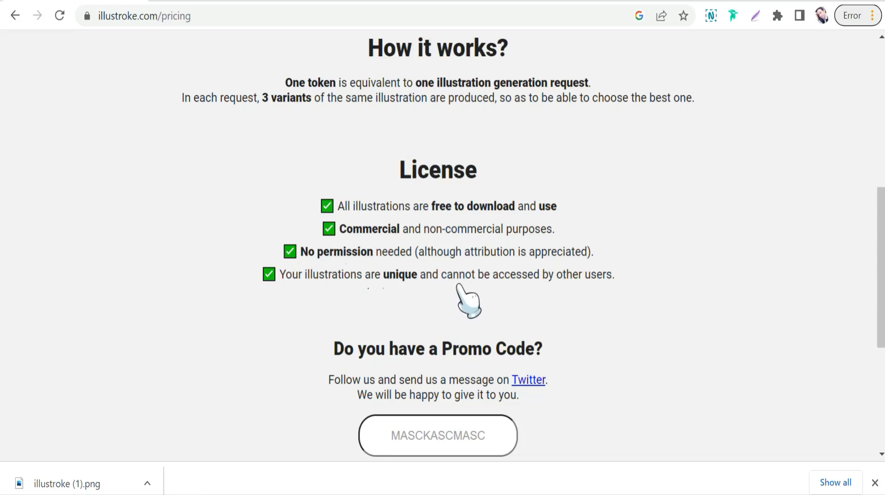
mouse_move(542, 299)
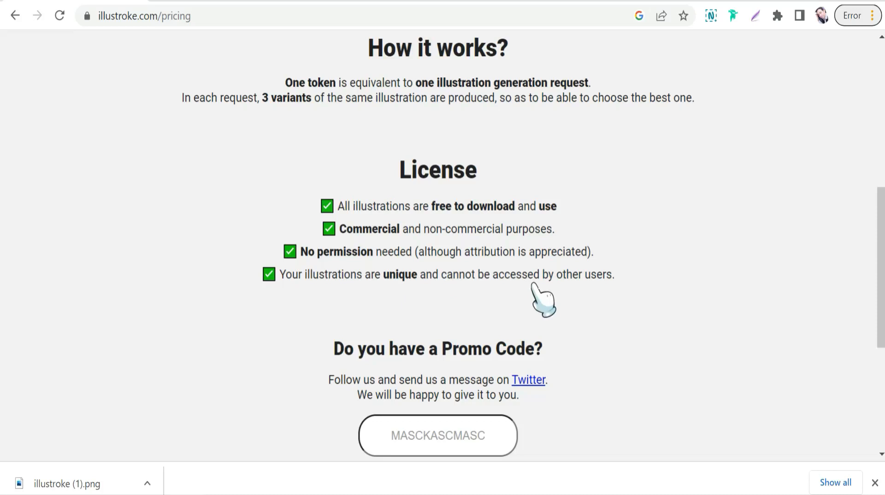
mouse_move(222, 191)
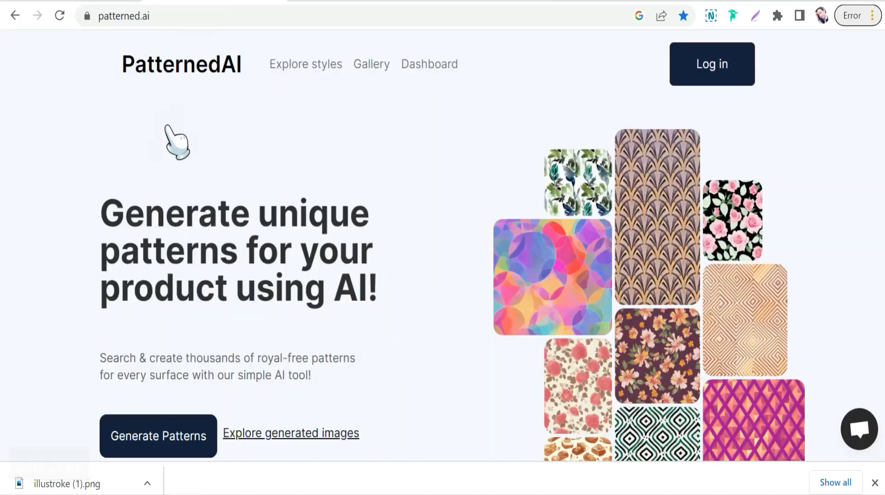
mouse_move(271, 105)
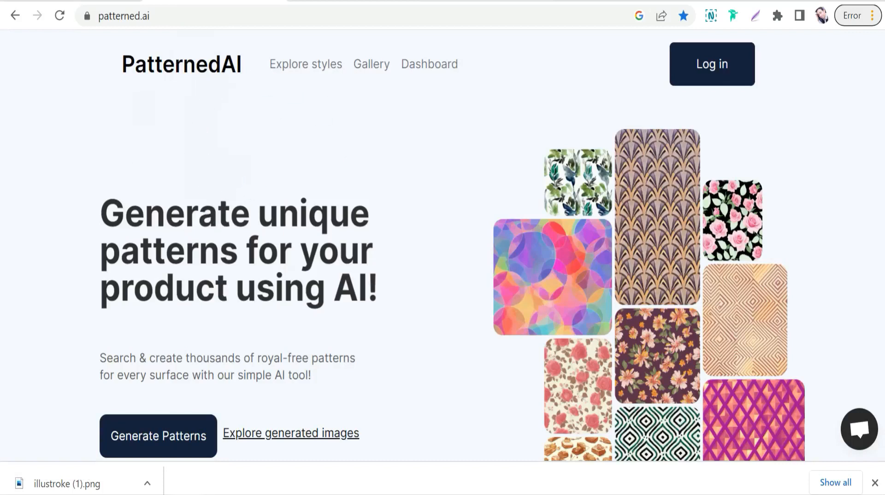
mouse_move(326, 334)
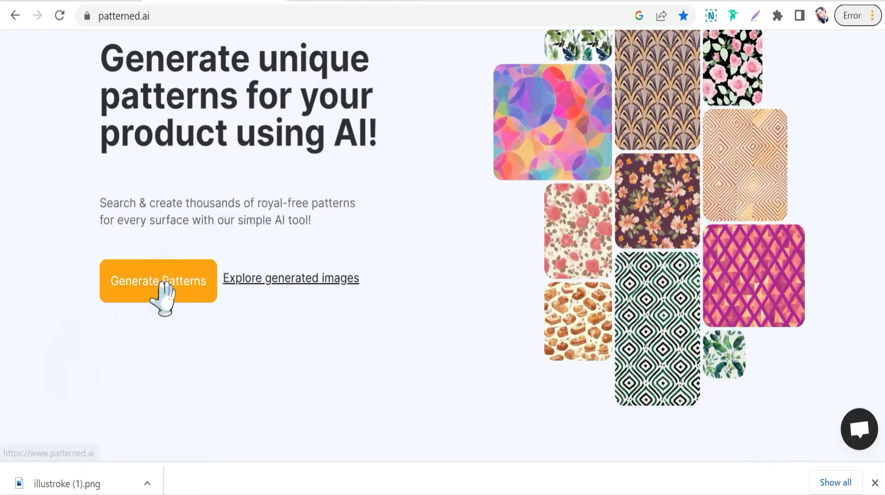
Step: Start Generate Patterns on patterned.ai and sign in with a Google account
left_click(158, 281)
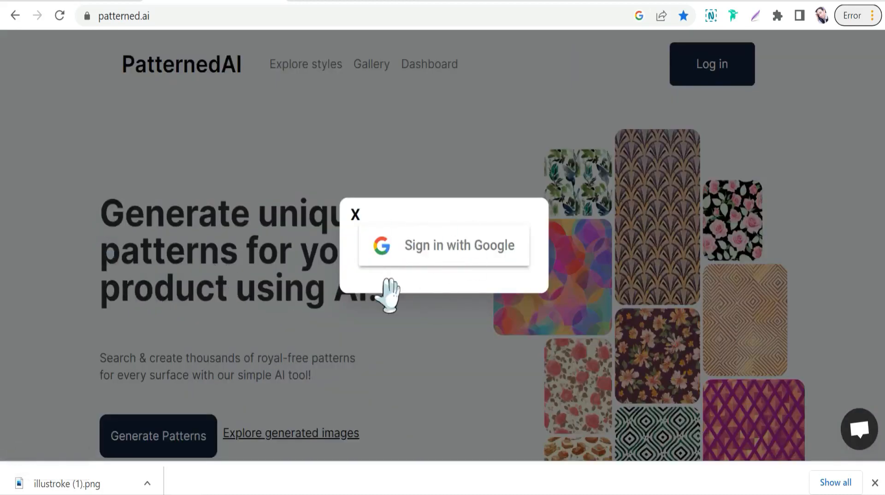
left_click(443, 244)
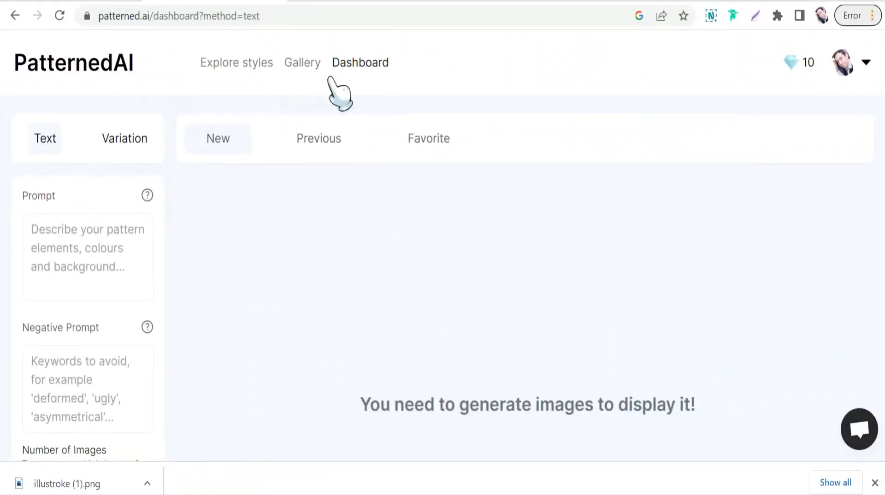
Step: Enter the prompt '3rd blue and red flowers' with the stray comma removed
left_click(301, 62)
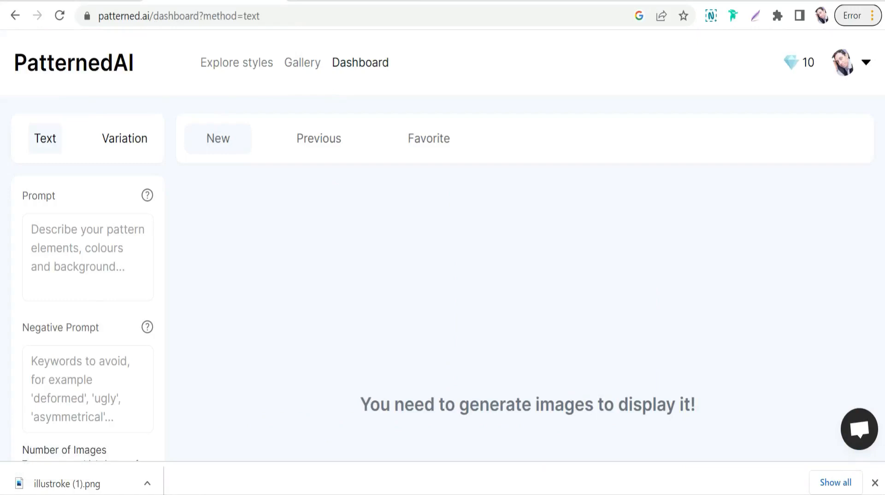
left_click(88, 257)
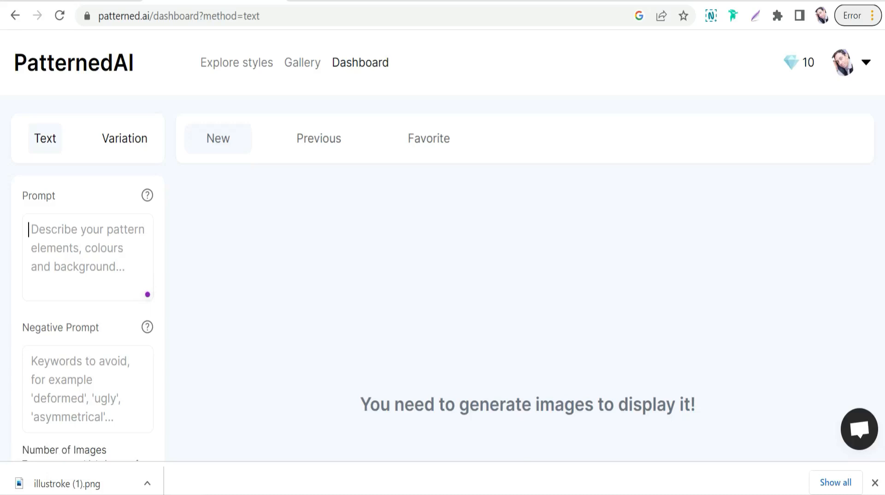
type("3rd blue and red flowers ,")
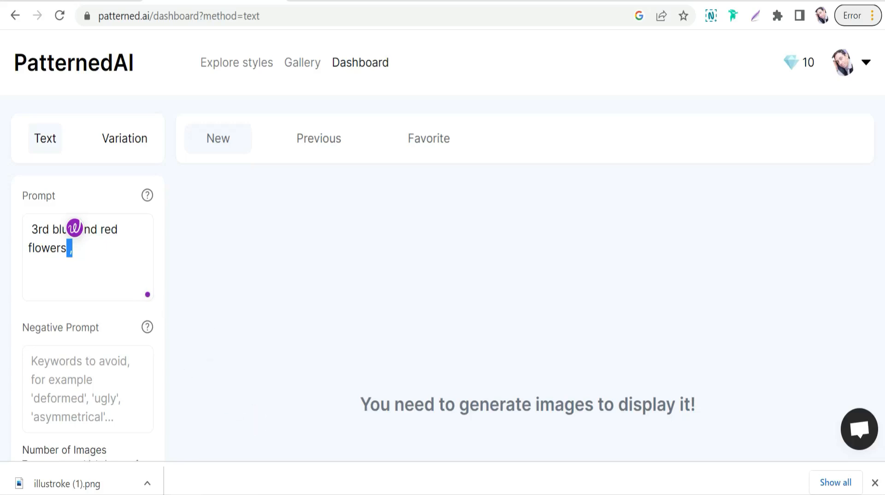
key("Backspace")
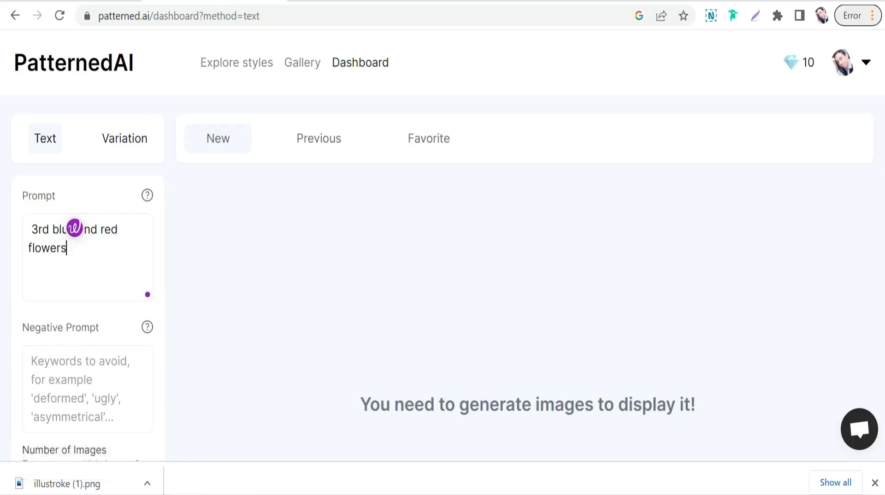
scroll("down", 3)
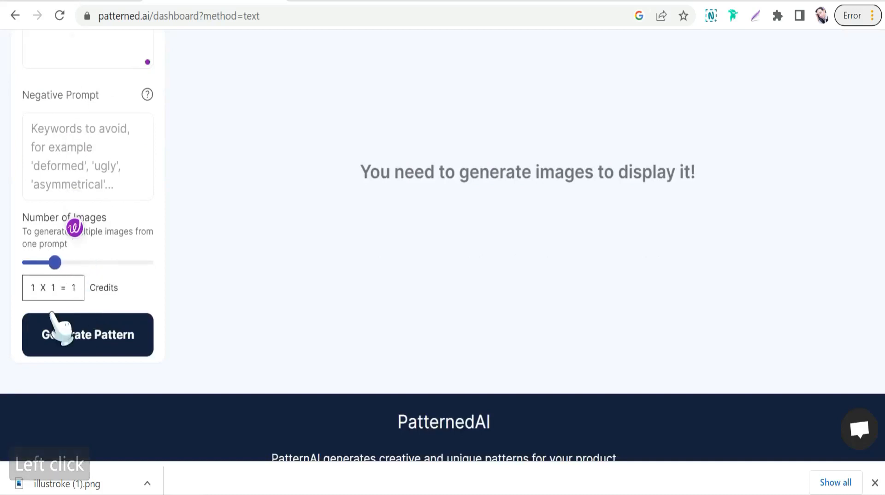
Step: Generate the blue and red flowers pattern for one credit and load it into the Variation tab
left_click(87, 334)
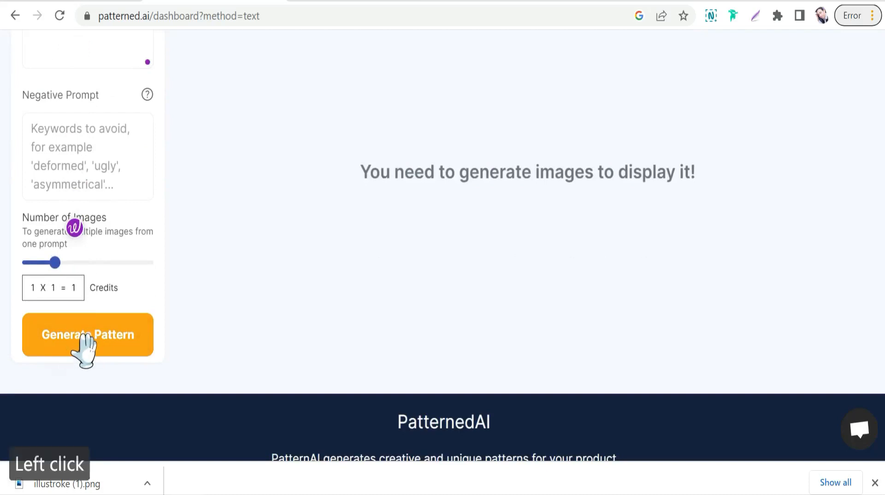
left_click(88, 334)
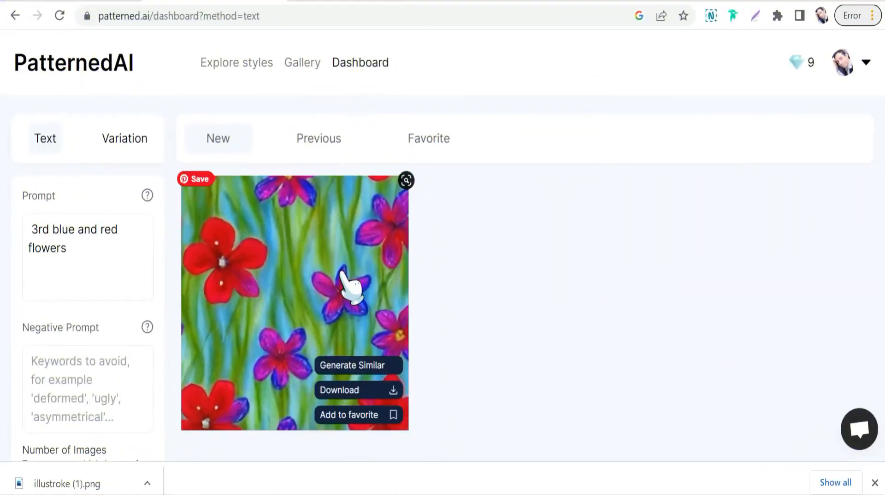
left_click(124, 138)
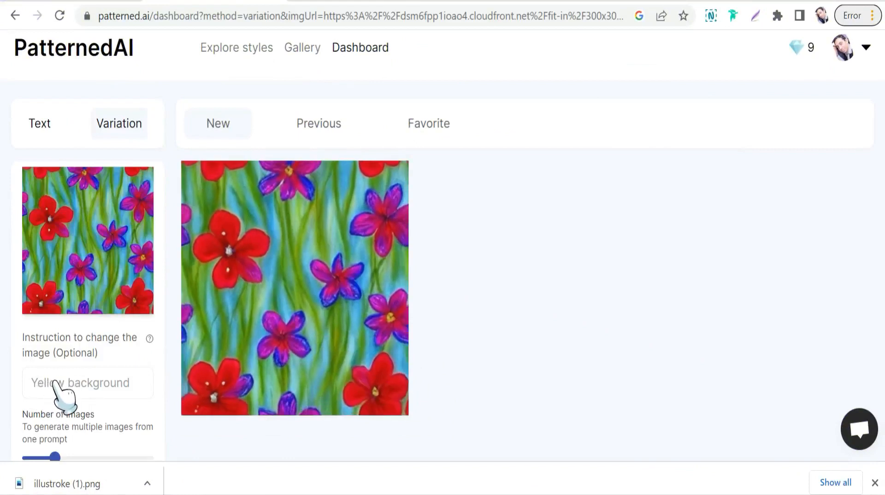
mouse_move(67, 392)
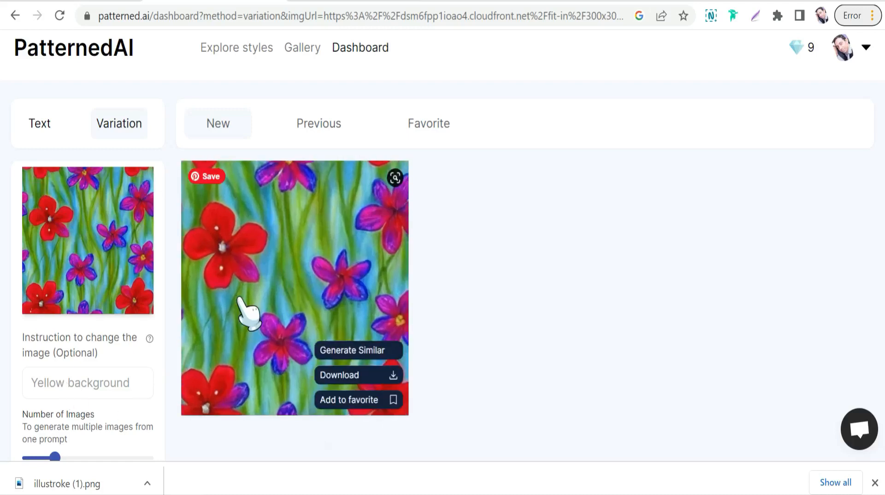
mouse_move(134, 101)
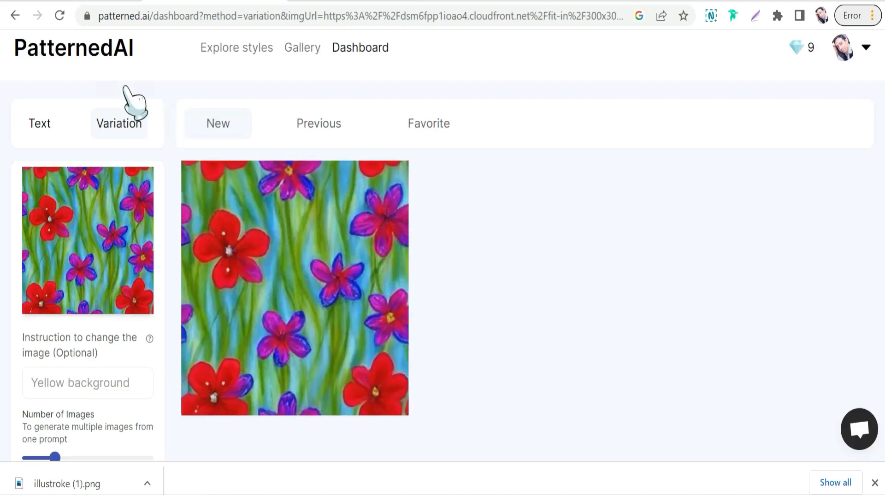
mouse_move(67, 110)
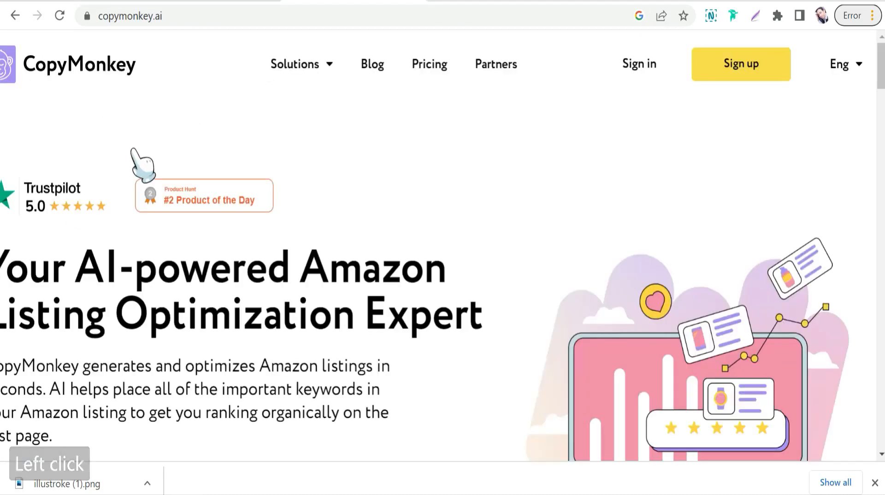
mouse_move(165, 61)
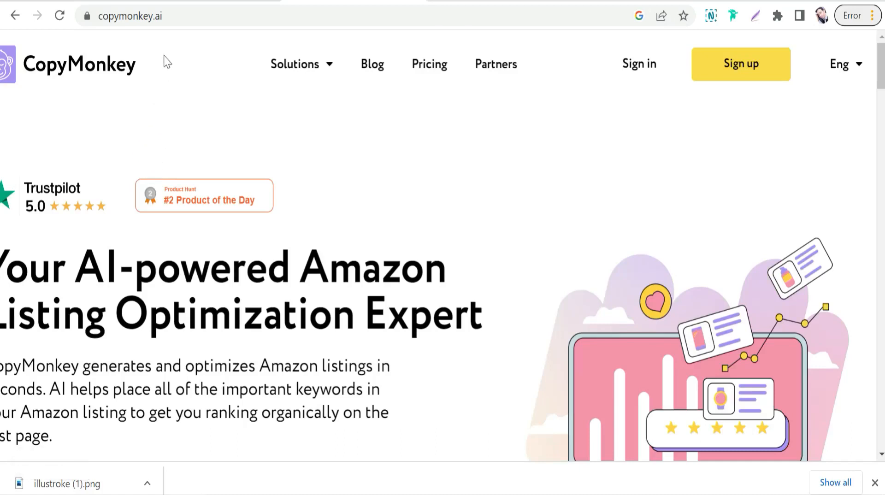
mouse_move(204, 56)
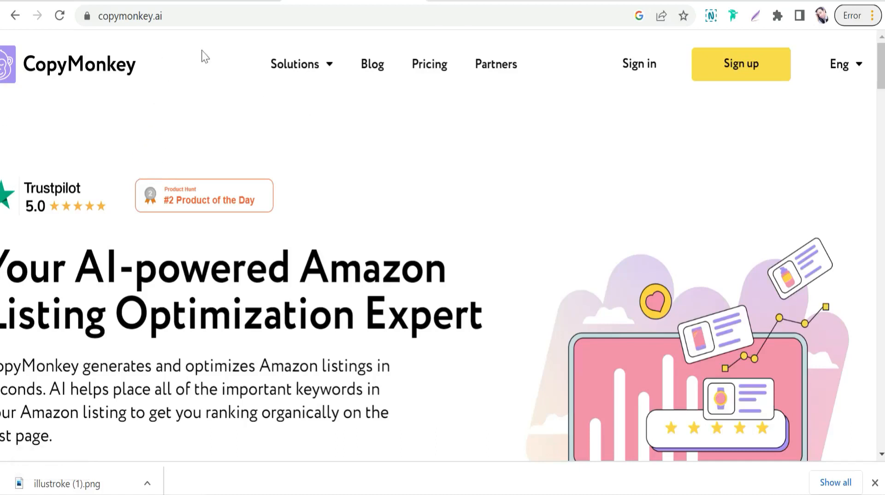
mouse_move(210, 81)
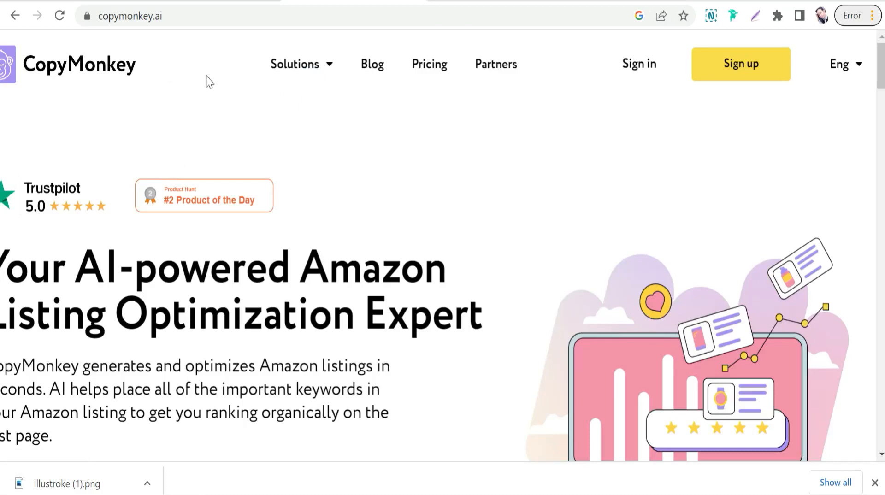
mouse_move(133, 86)
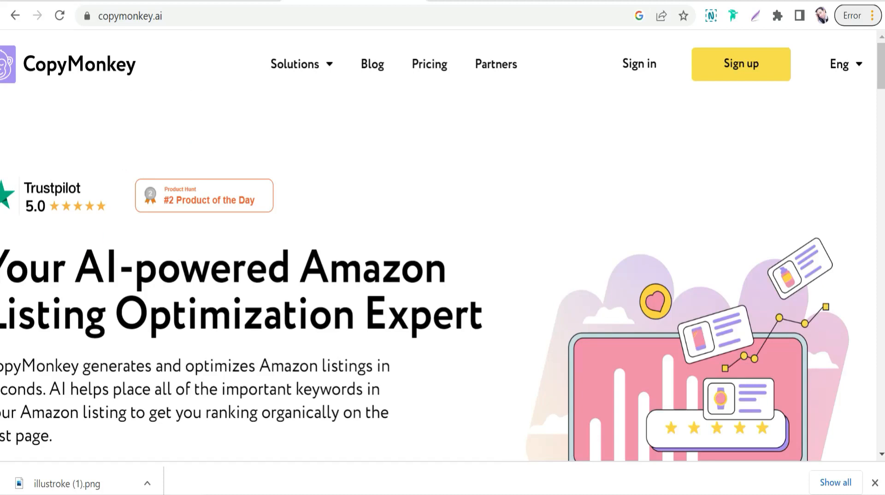
Step: Compare the before-and-after shampoo listing on CopyMonkey's homepage, then go to Pricing Plans
scroll("down", 3)
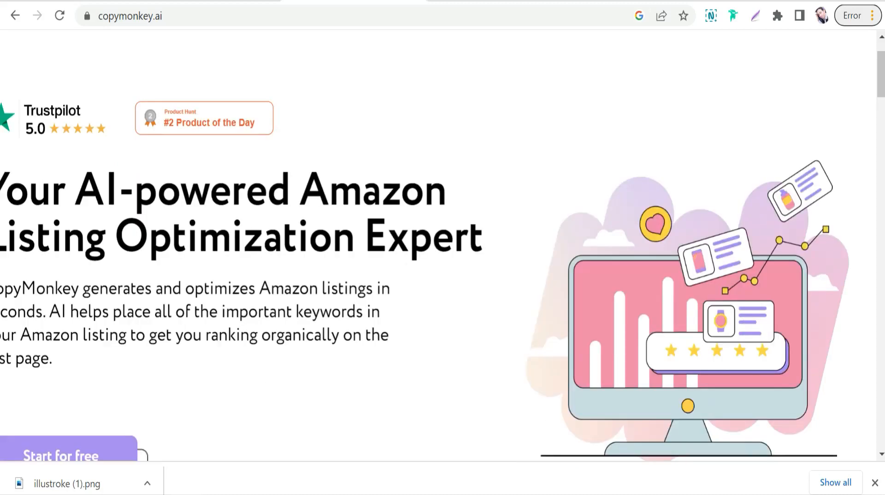
scroll("down", 3)
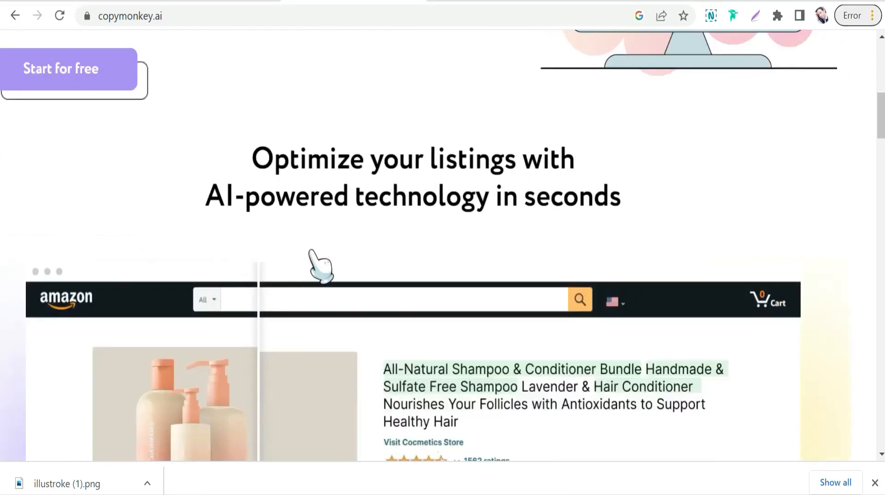
scroll("down", 3)
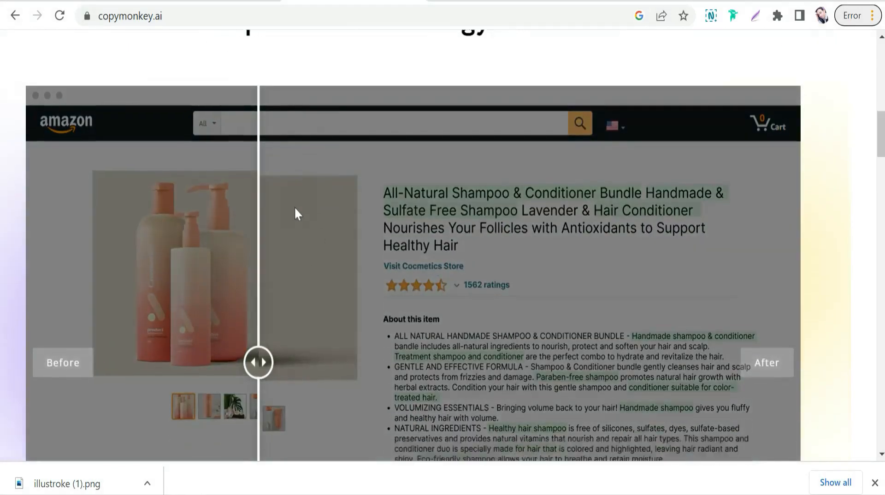
left_click_drag(258, 362, 745, 307)
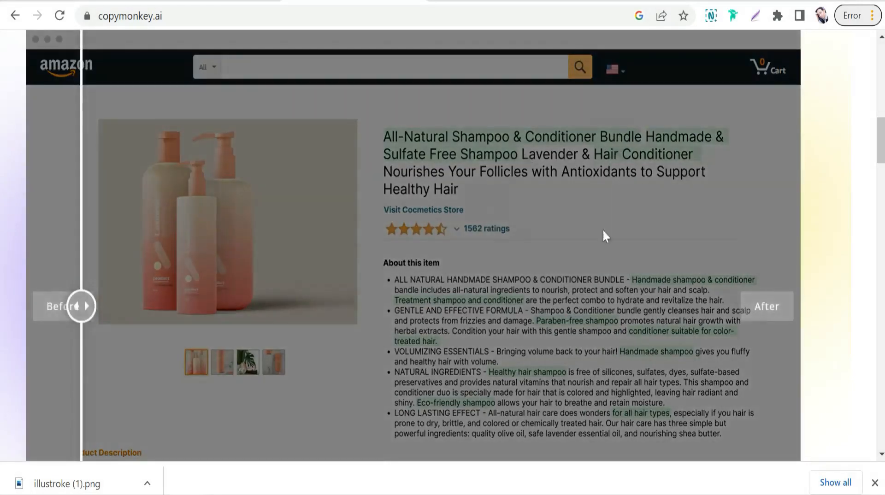
mouse_move(508, 305)
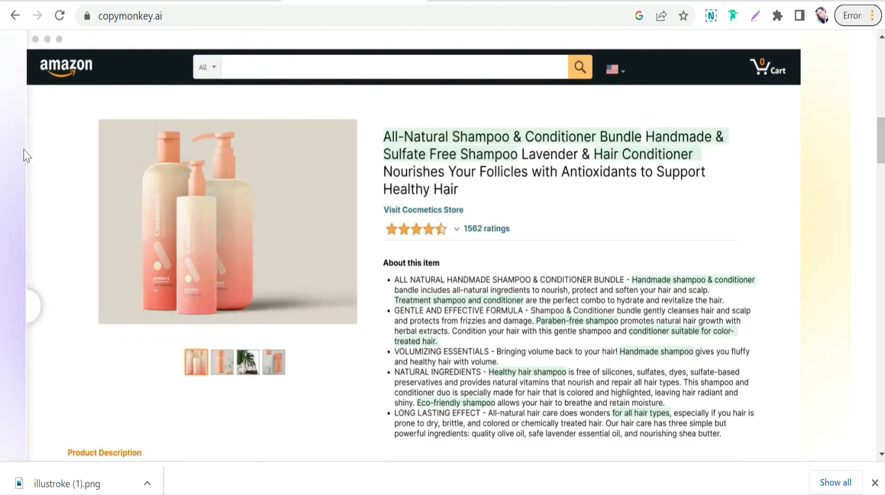
left_click(454, 64)
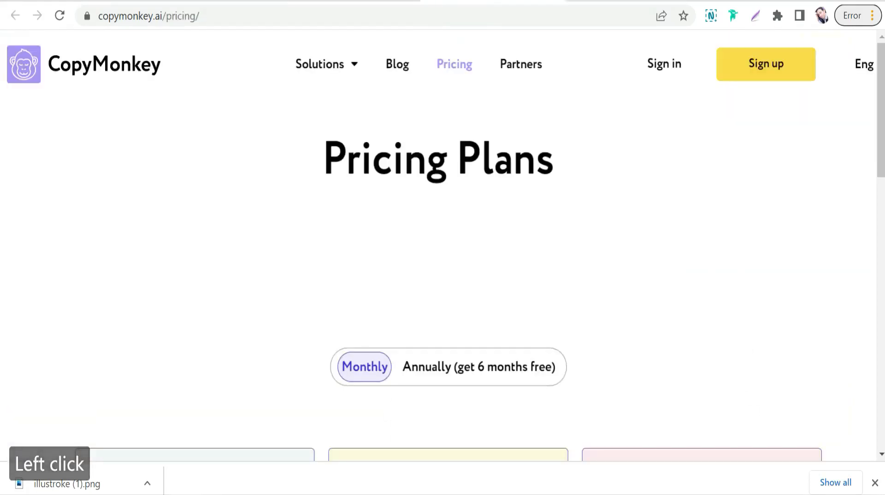
Step: Switch CopyMonkey pricing to annual billing: Starter $24/month, Pro $49/month
scroll("down", 3)
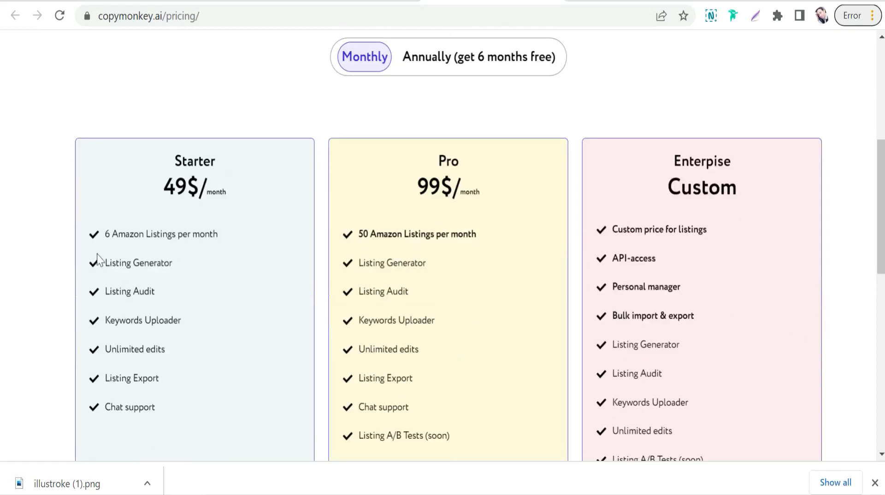
mouse_move(139, 277)
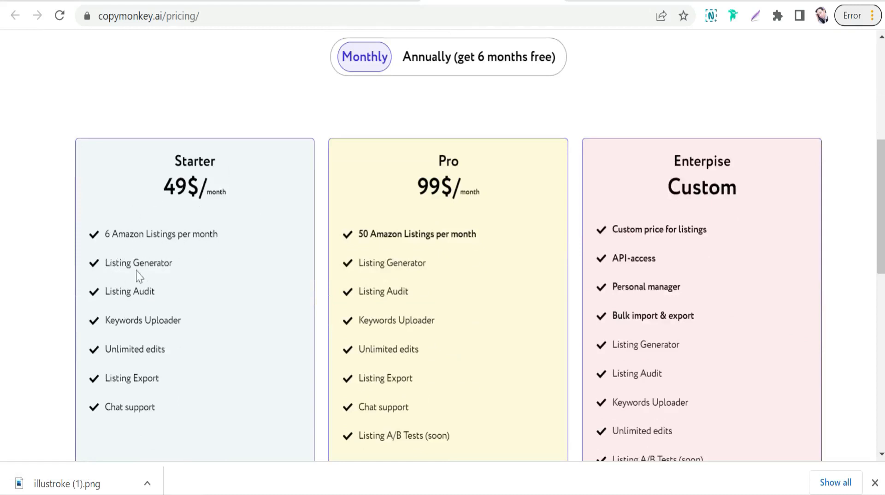
mouse_move(148, 322)
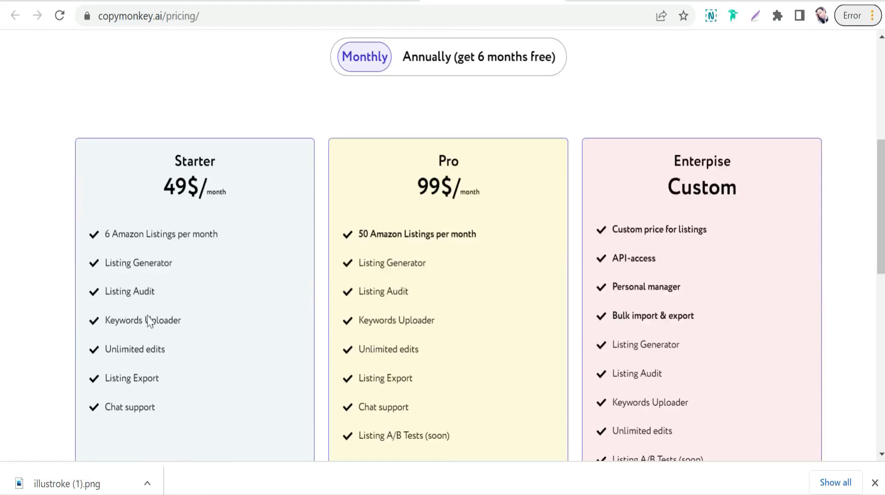
mouse_move(164, 242)
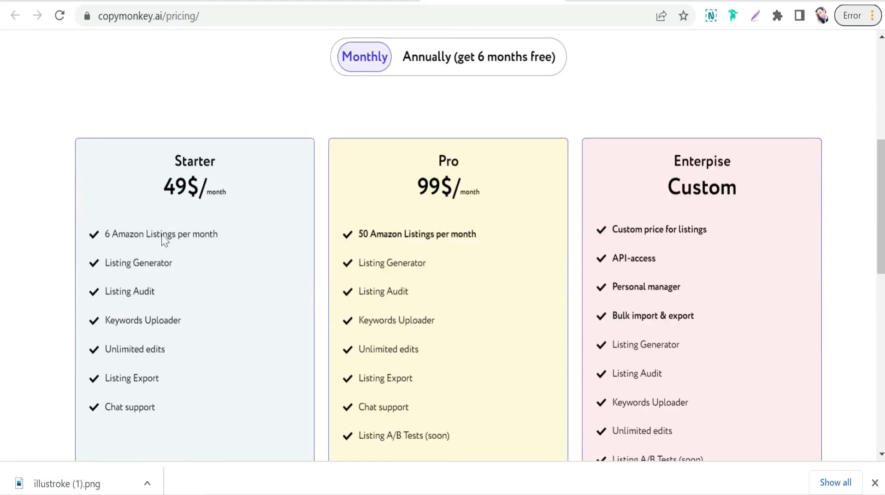
mouse_move(487, 211)
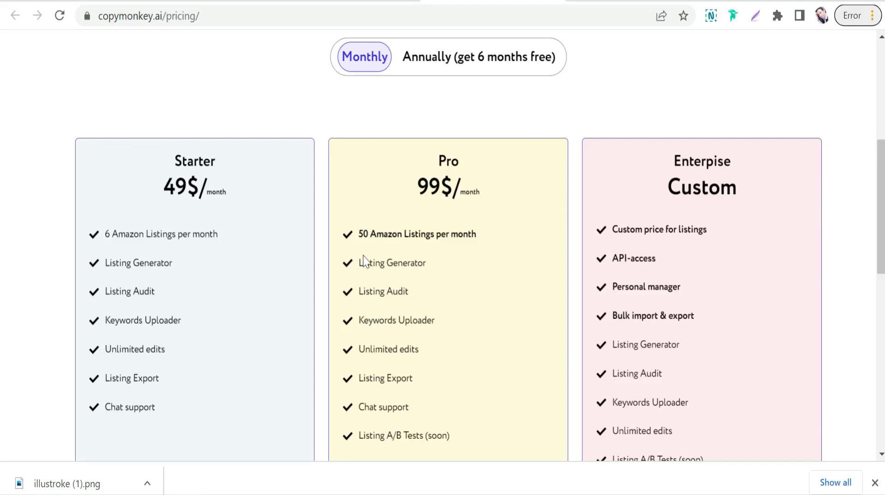
mouse_move(415, 286)
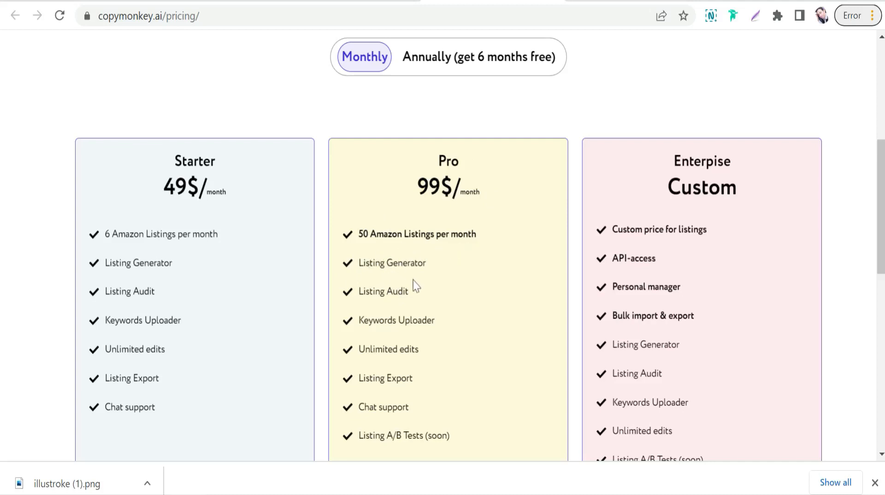
mouse_move(813, 216)
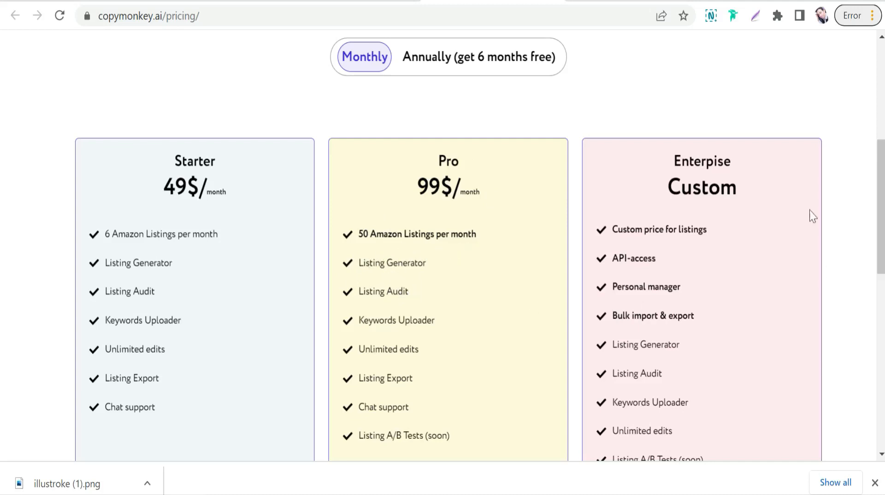
mouse_move(528, 234)
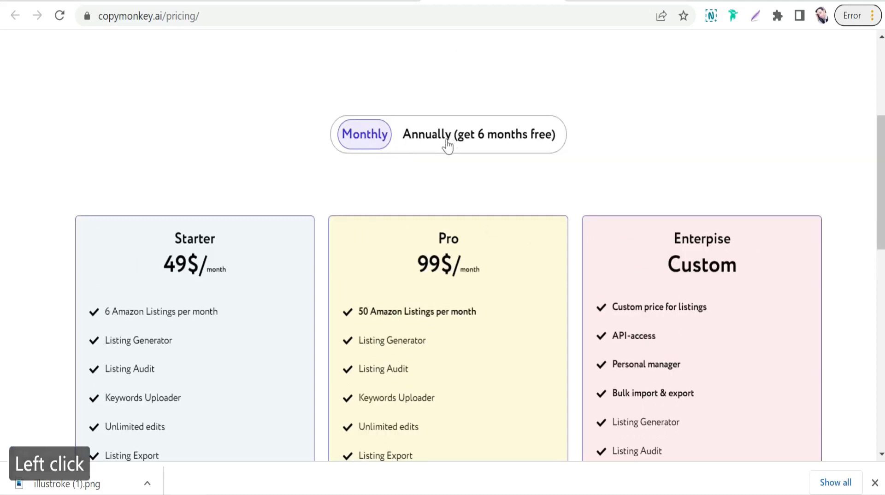
left_click(477, 134)
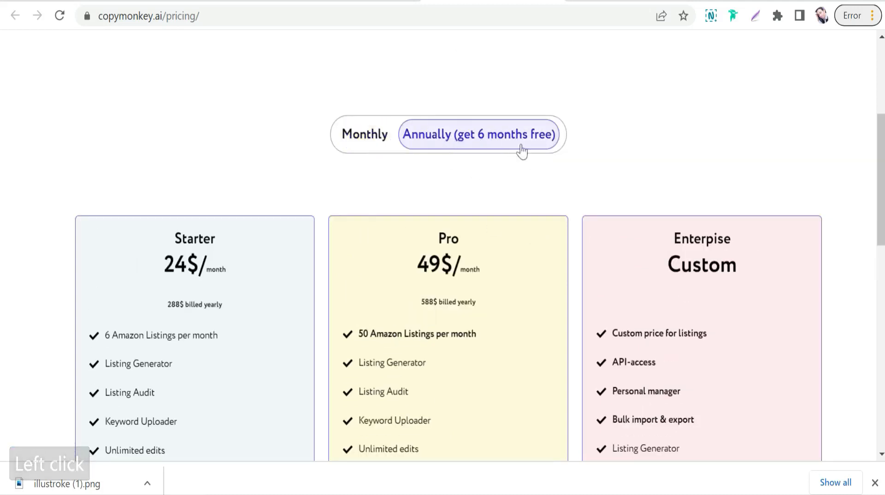
mouse_move(483, 156)
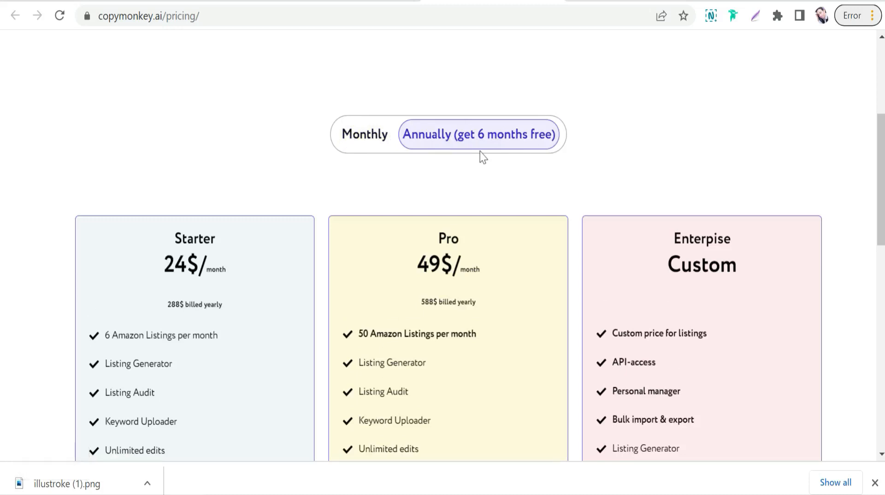